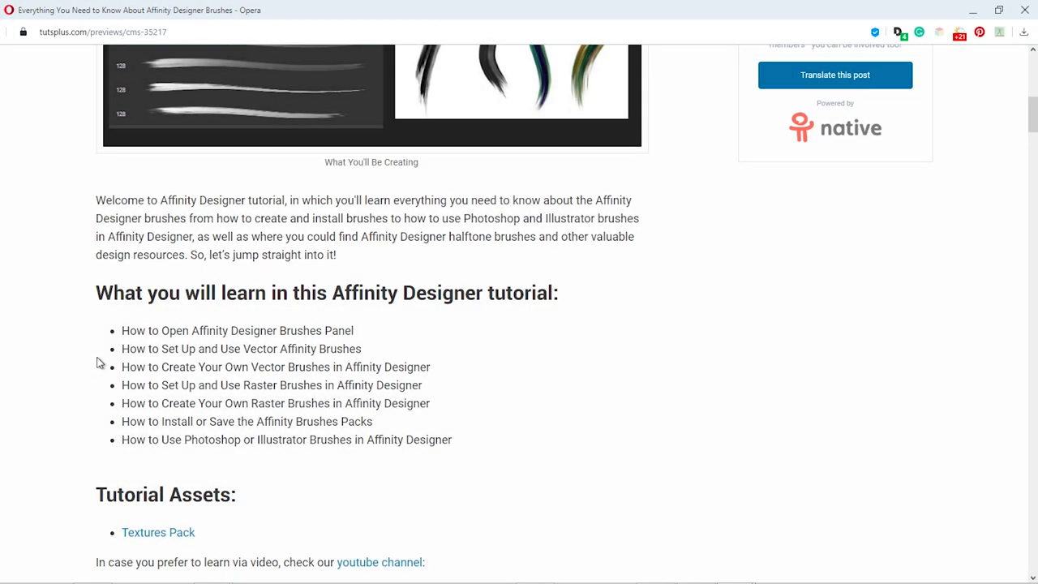
mouse_move(166, 538)
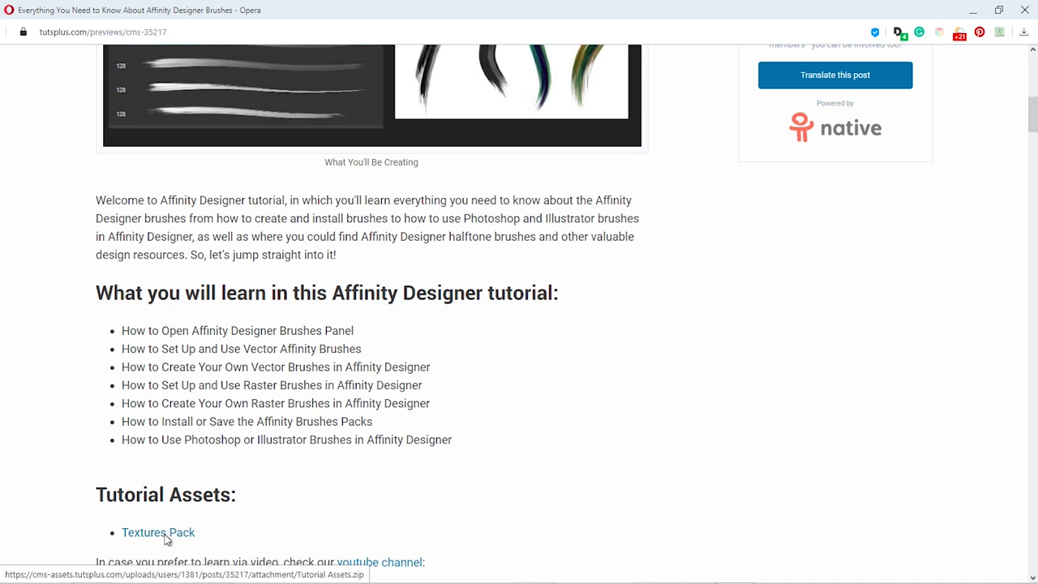
Step: Download the Textures Pack zip from the brushes tutorial's assets
left_click(158, 532)
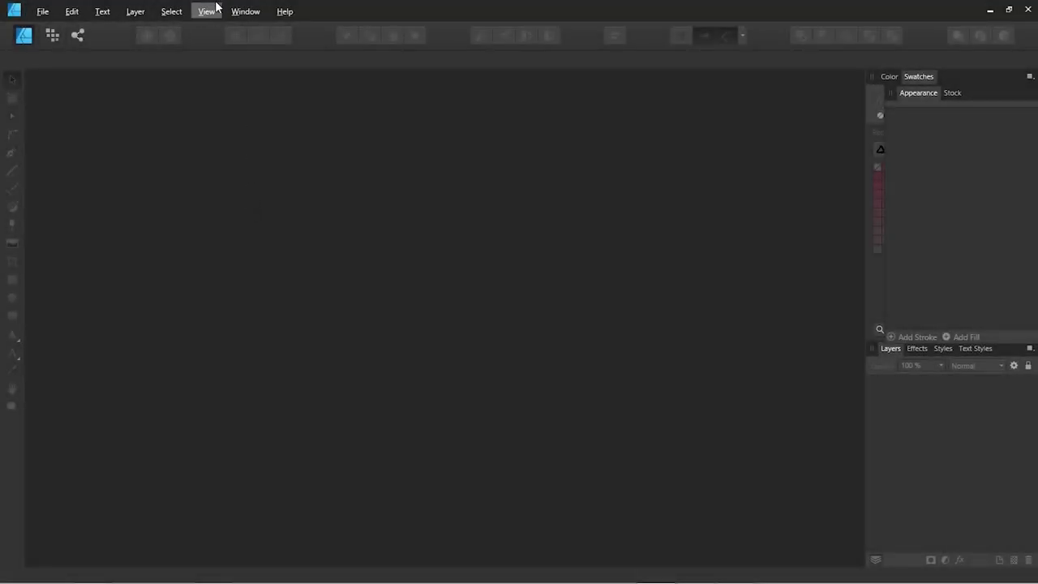
Step: Paint a thick pink wavy vertical stroke with the 100 px ink brush
left_click(206, 11)
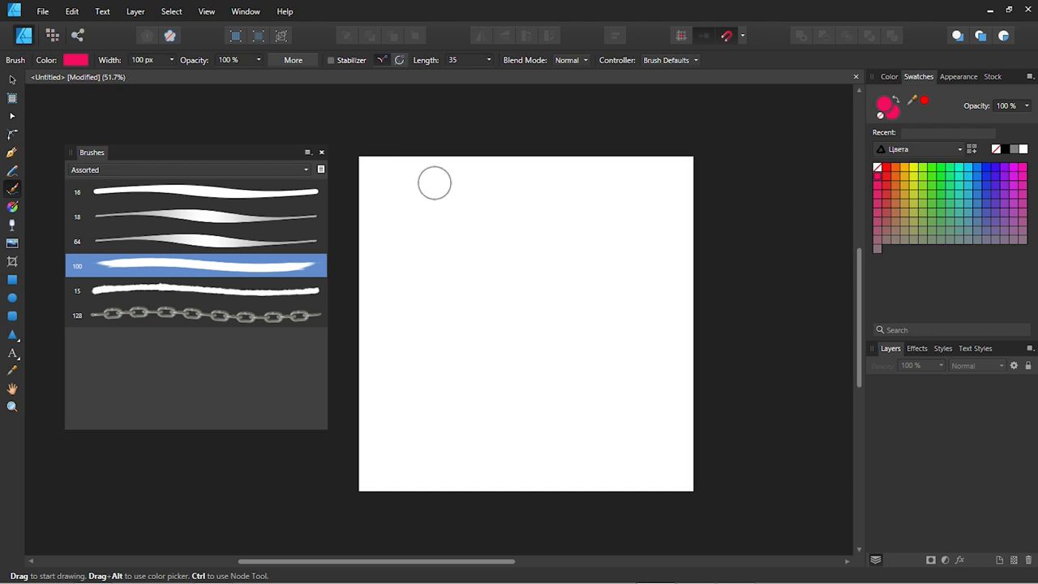
left_click_drag(434, 182, 420, 390)
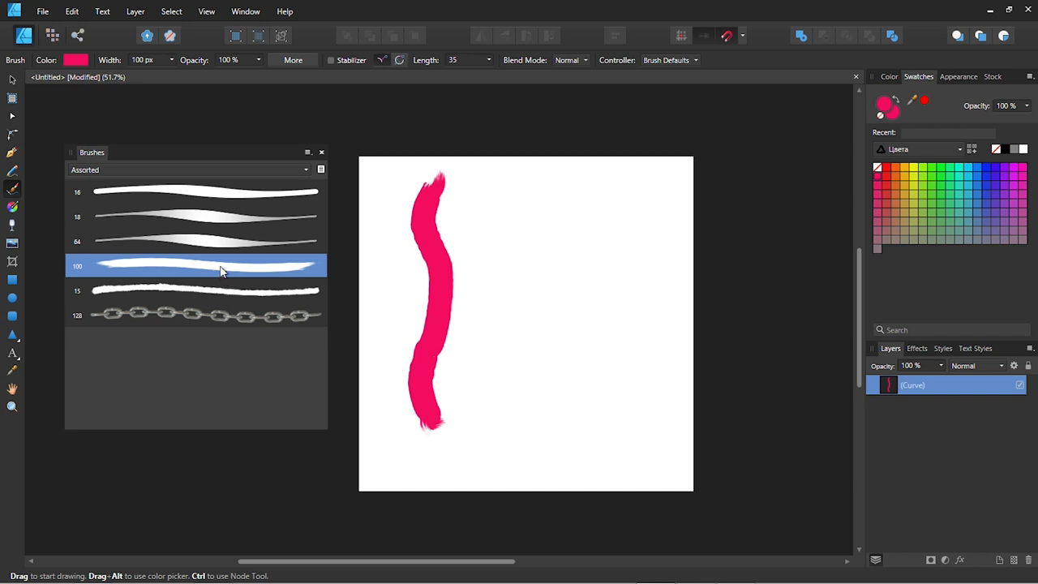
Step: Edit the ink brush to 50 px width, 100% size variance, 90% opacity variance, shifted head offset
right_click(194, 265)
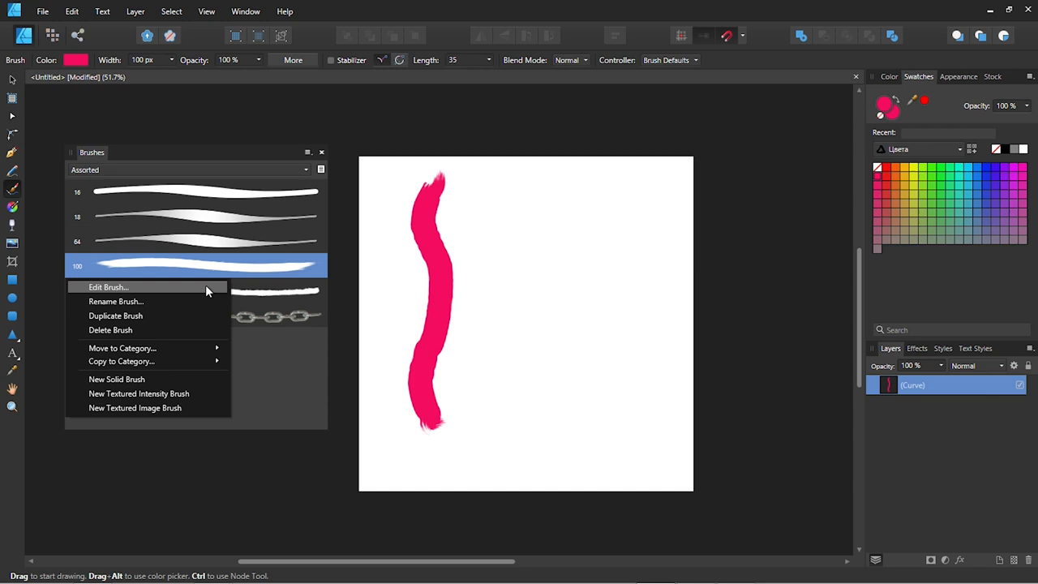
left_click(109, 288)
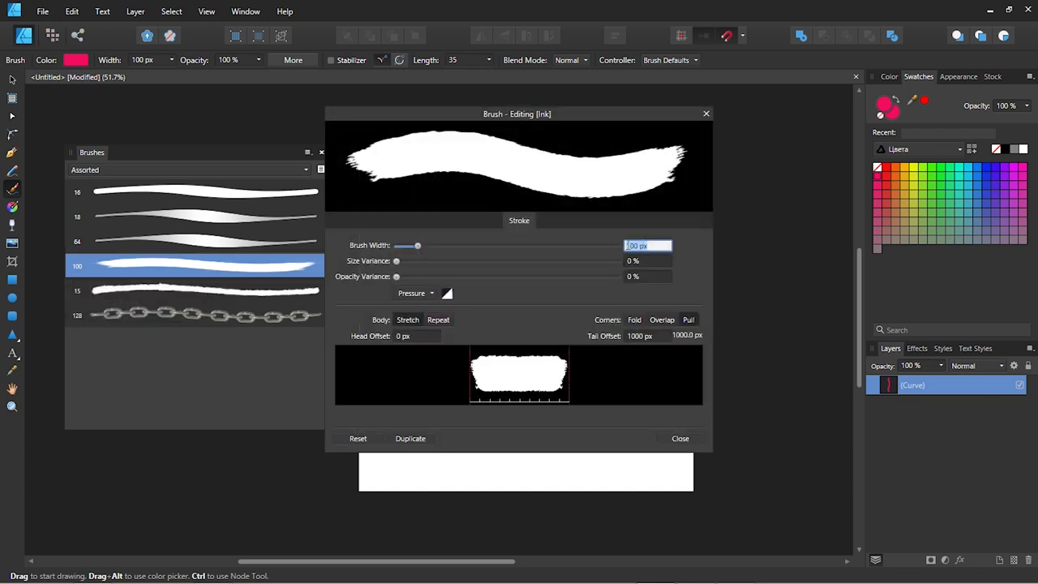
left_click_drag(397, 260, 417, 261)
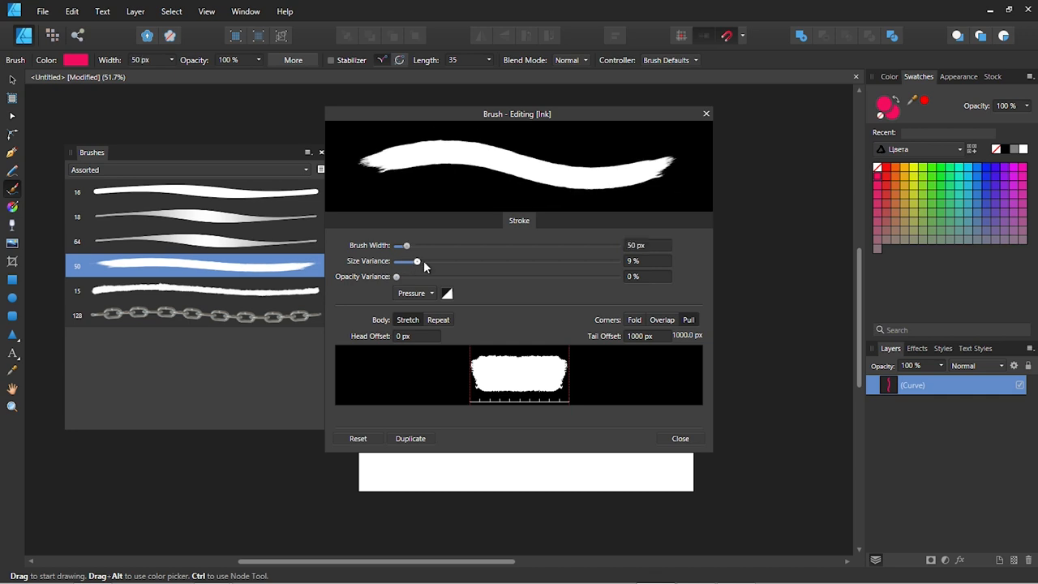
left_click_drag(417, 261, 617, 260)
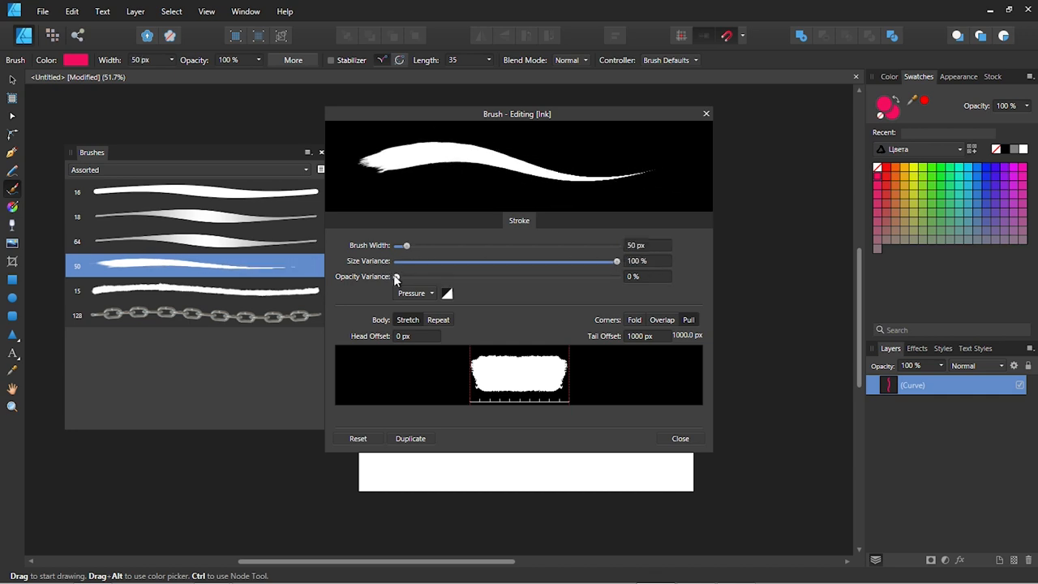
left_click_drag(397, 276, 594, 277)
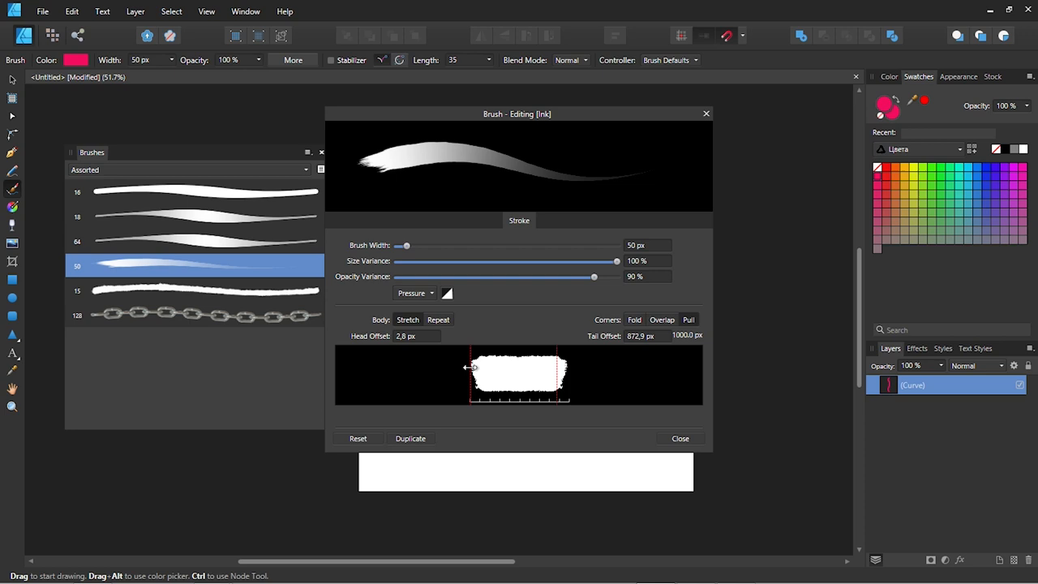
left_click_drag(469, 367, 485, 367)
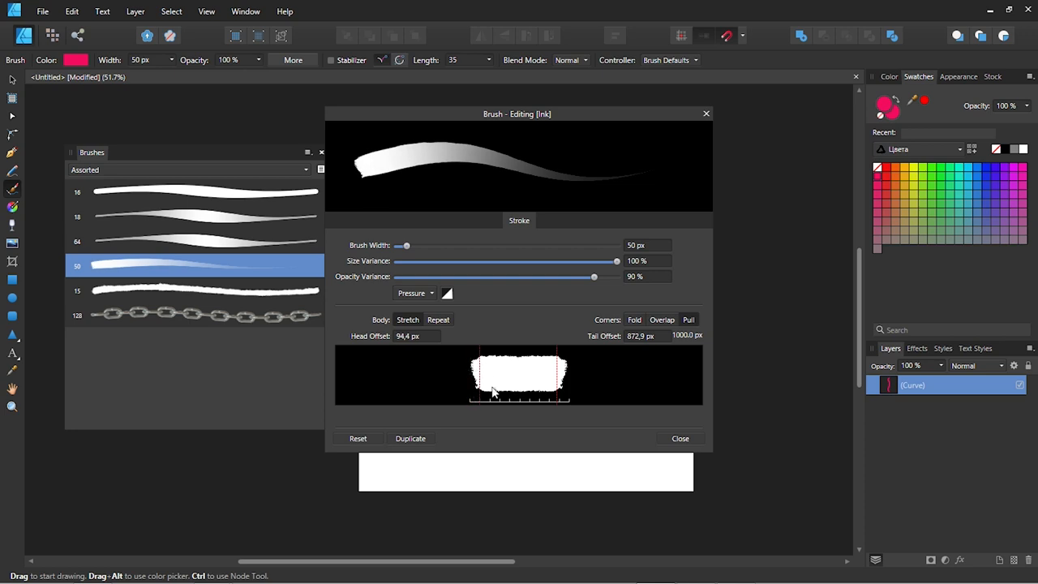
left_click(680, 438)
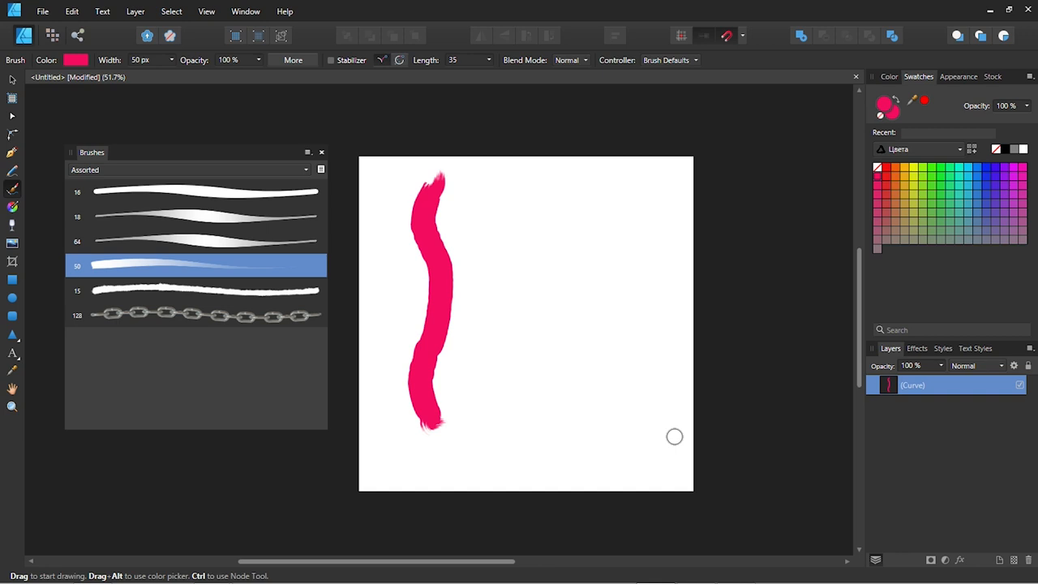
Step: Show the Stroke panel from View > Studio
left_click(206, 11)
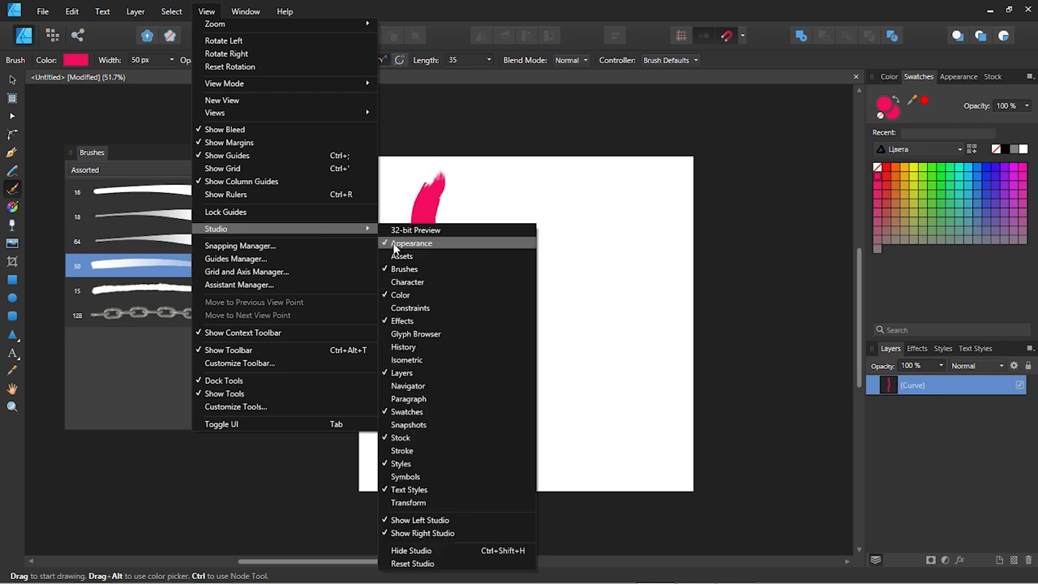
left_click(401, 450)
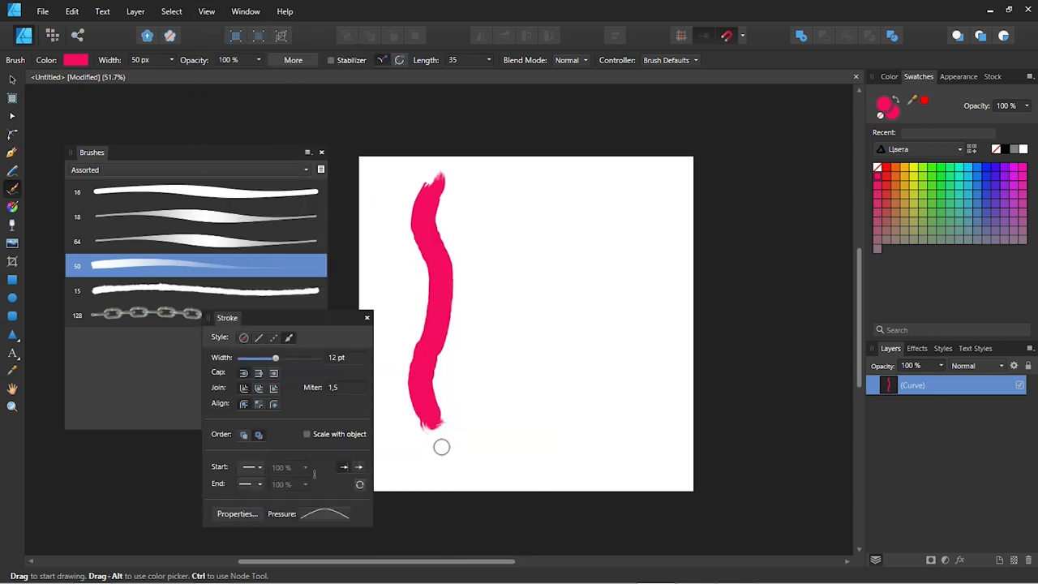
left_click(322, 514)
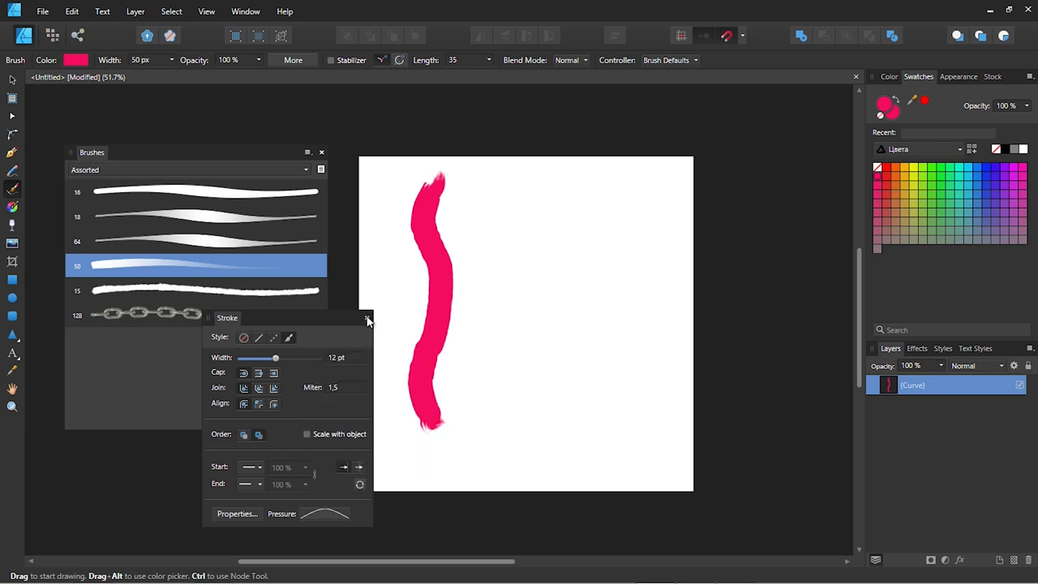
mouse_move(493, 176)
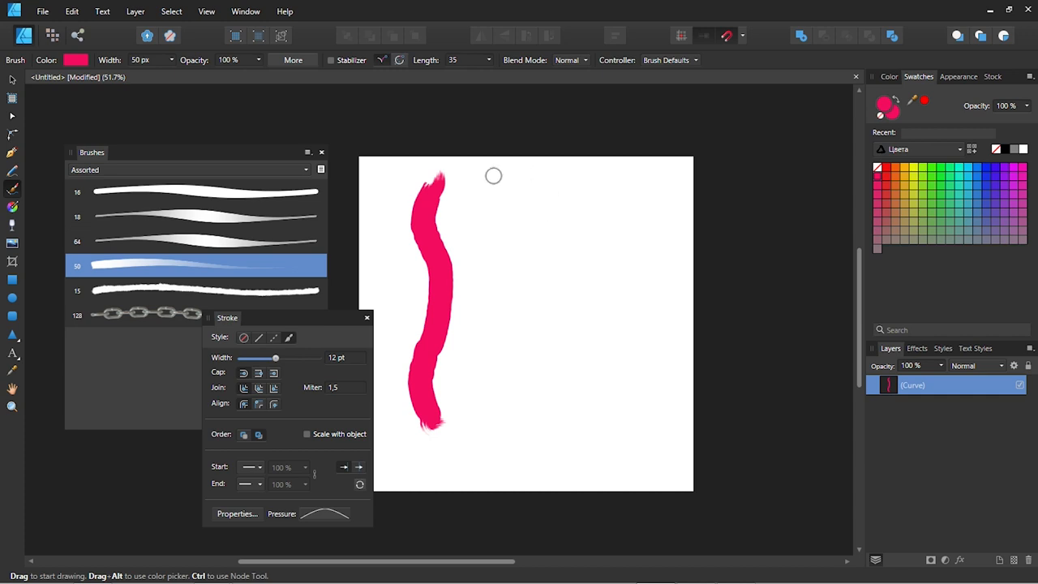
Step: Paint a tapered test stroke, turn on the Stabilizer, and paint another stroke
left_click_drag(495, 176, 489, 442)
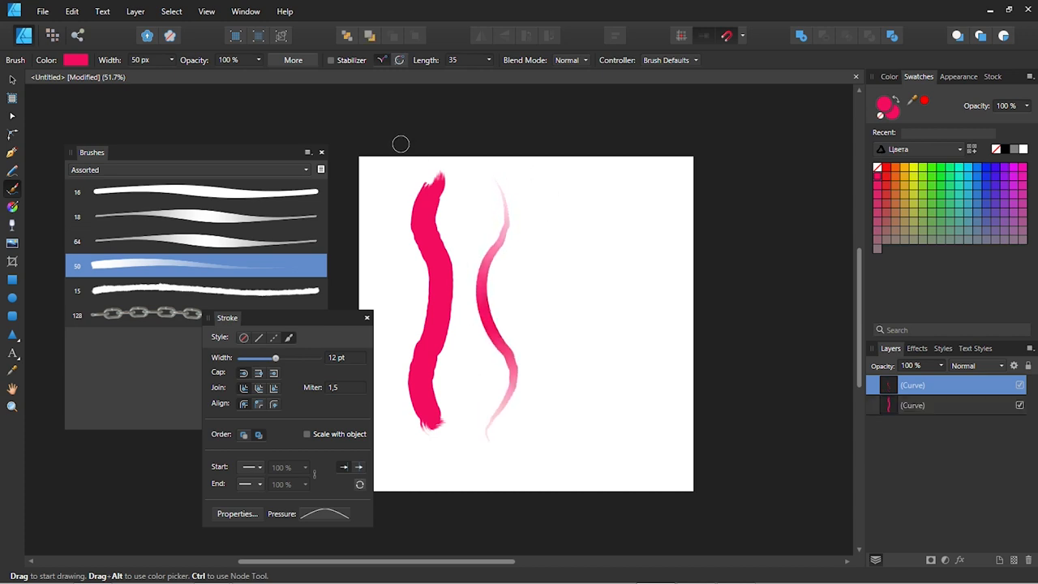
left_click(330, 60)
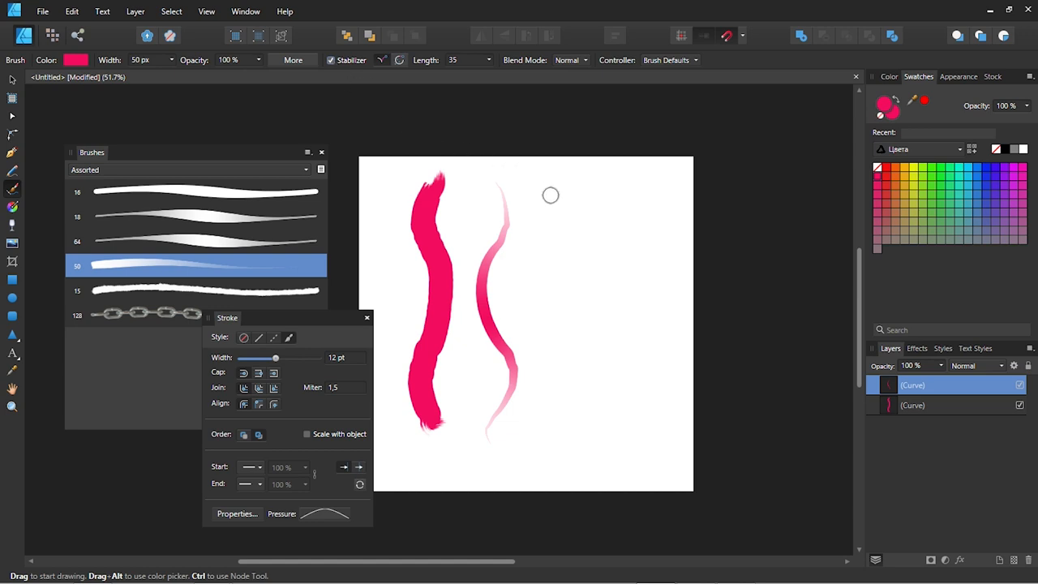
left_click_drag(552, 194, 539, 450)
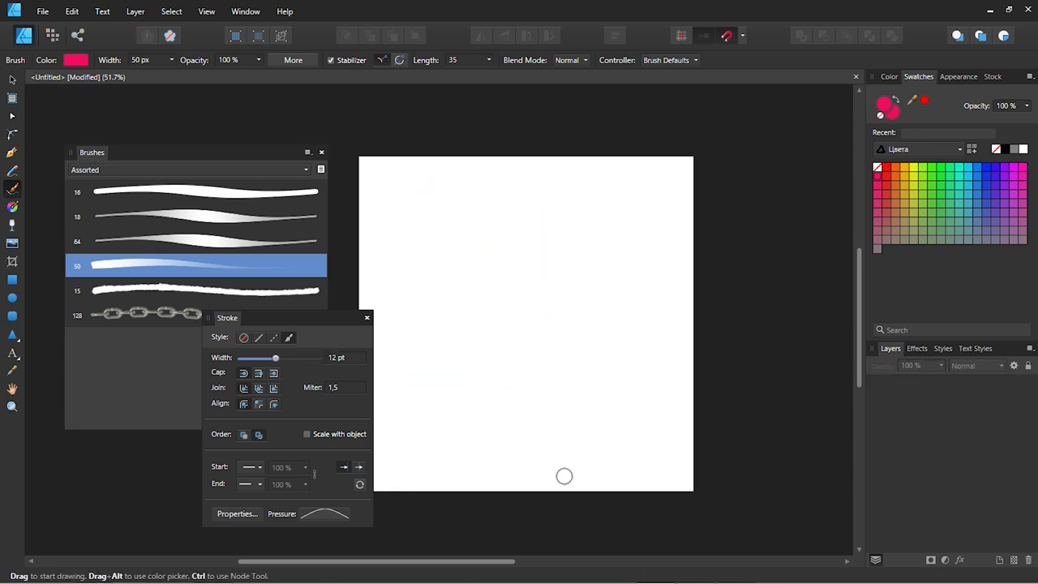
mouse_move(560, 398)
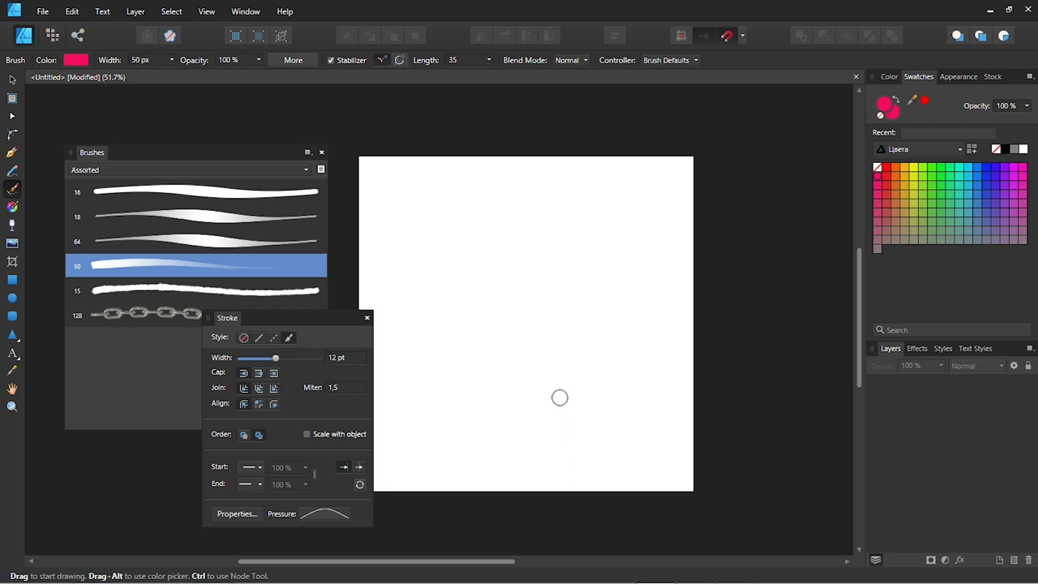
mouse_move(886, 186)
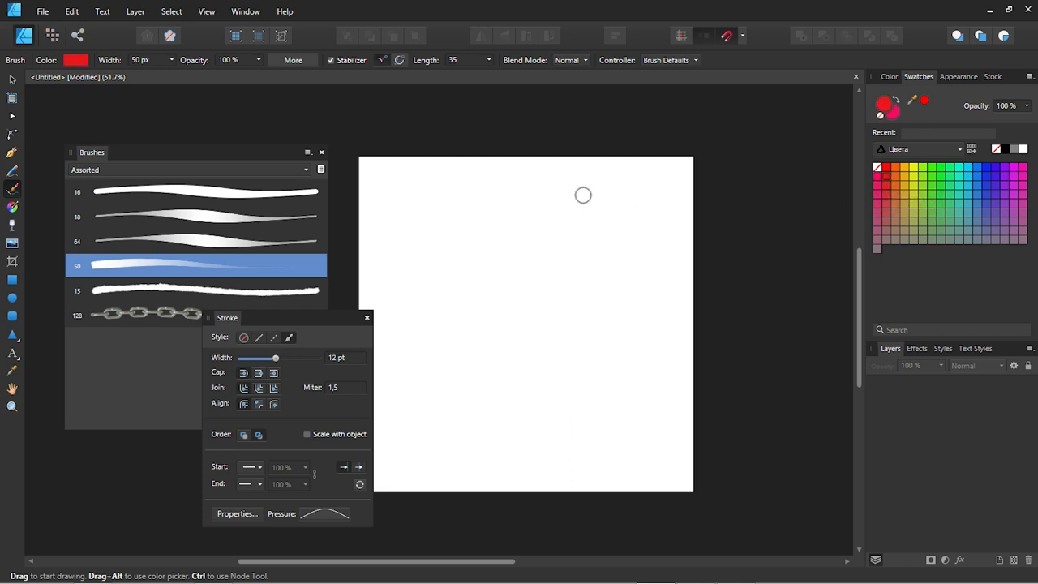
Step: Paint two red tapered strokes, then paint pink strokes over them in Color Dodge mode
left_click_drag(446, 426, 580, 206)
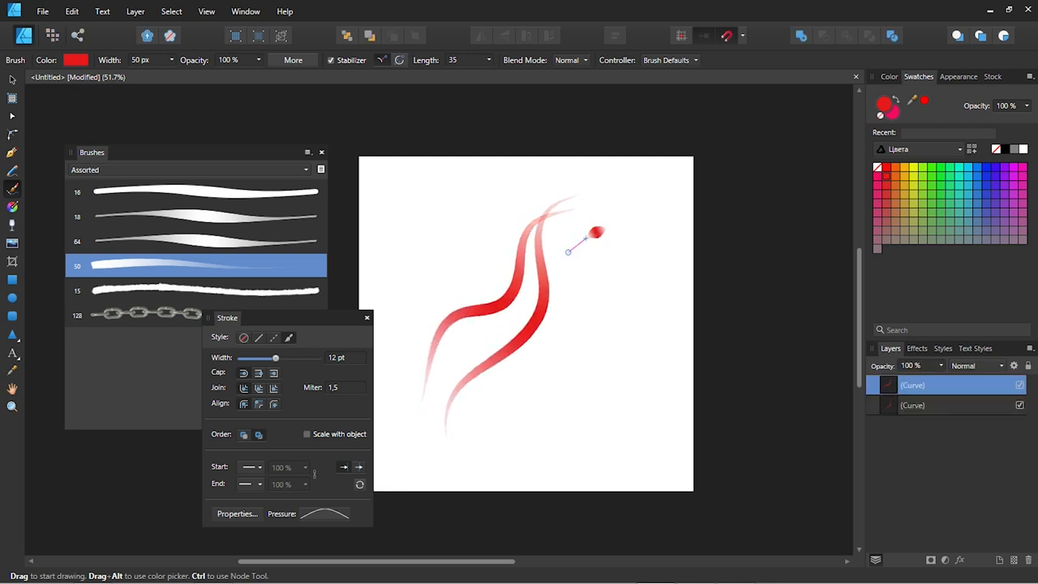
left_click_drag(567, 251, 501, 345)
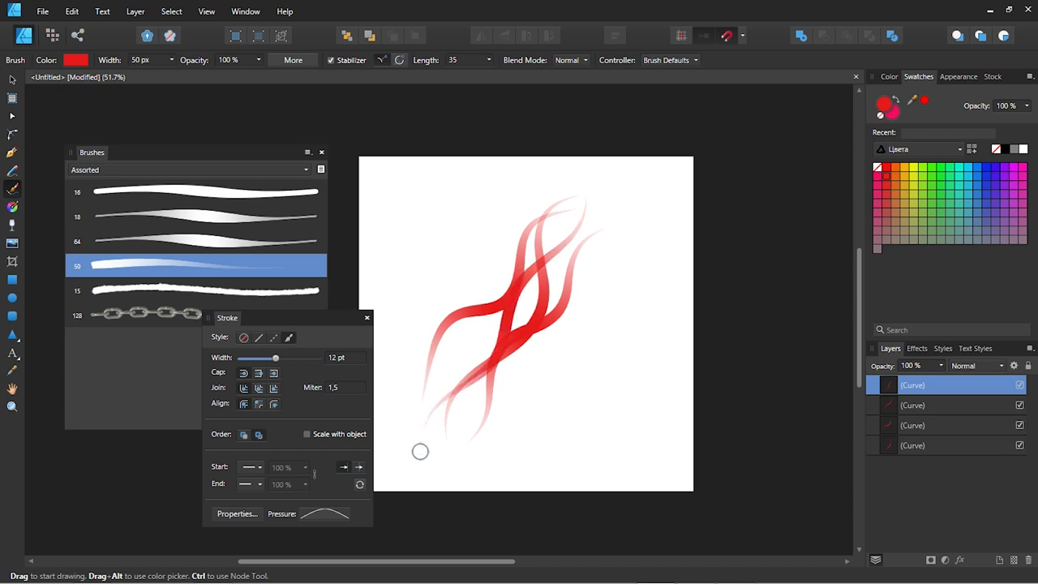
left_click(572, 60)
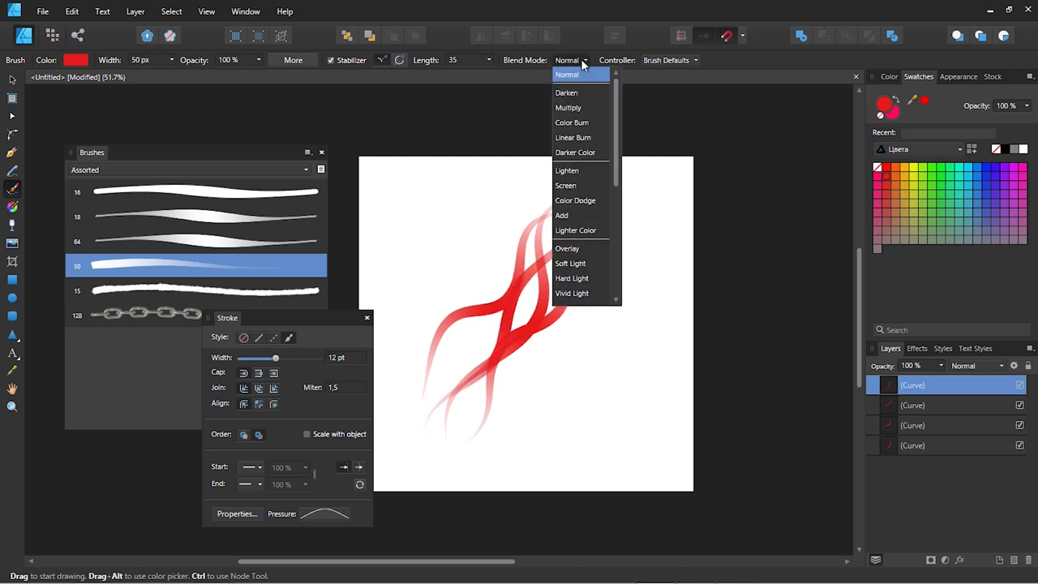
left_click(575, 200)
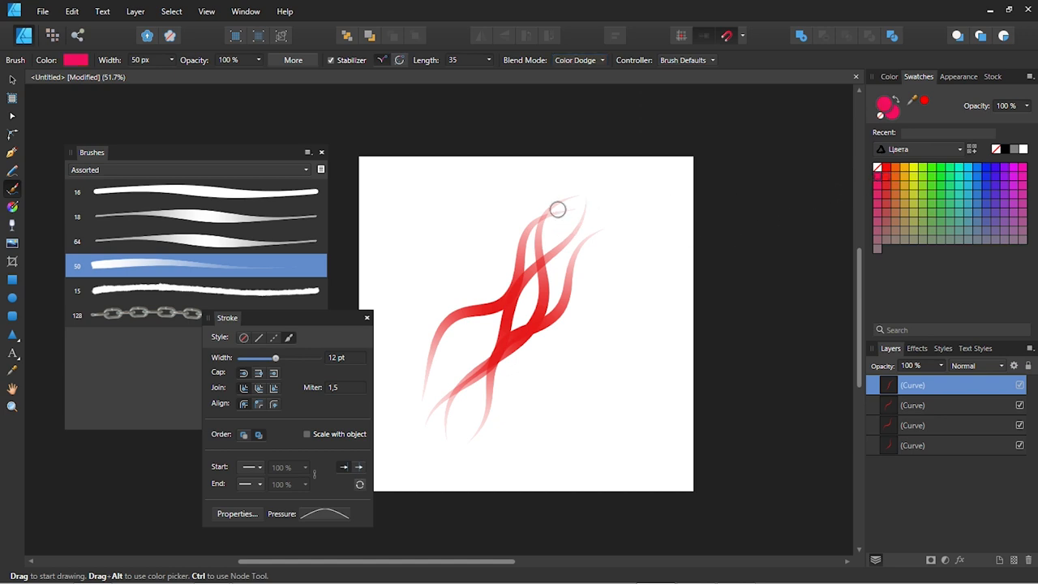
left_click_drag(558, 210, 421, 416)
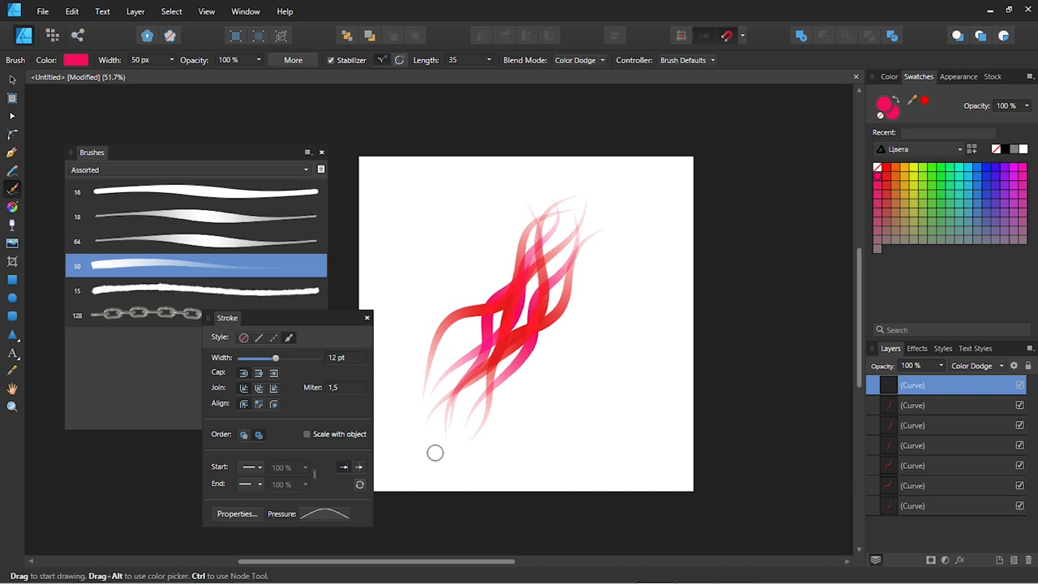
mouse_move(669, 480)
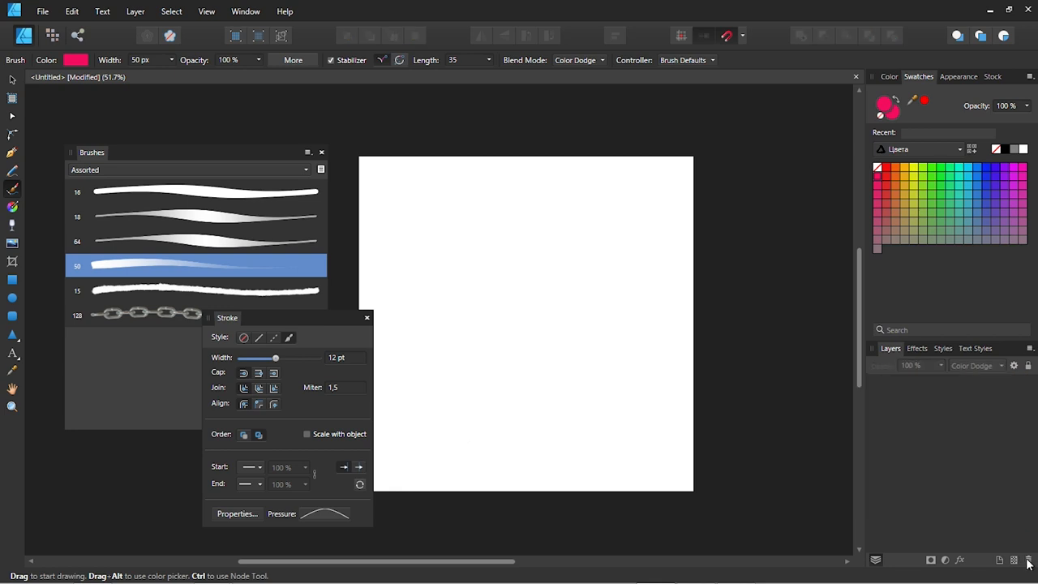
Step: Draw a pink square, colour its outline purple, and apply textured brushes to the outline
left_click(12, 280)
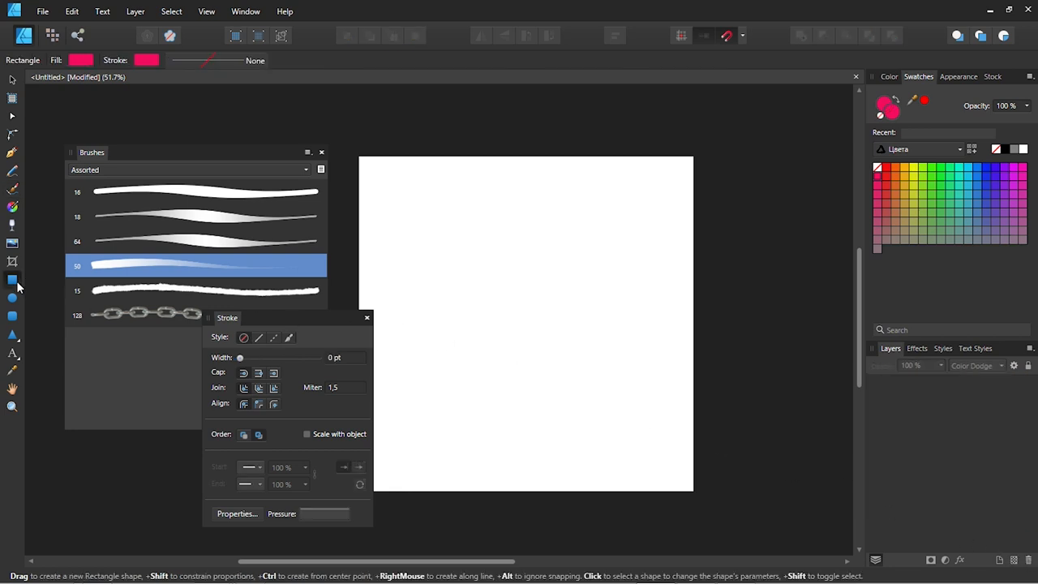
mouse_move(416, 215)
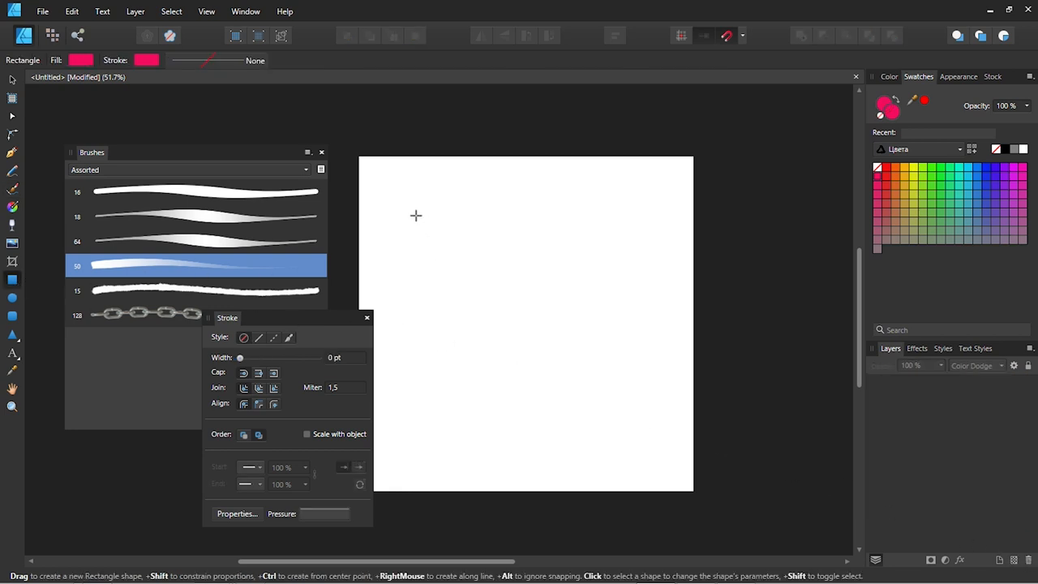
left_click_drag(416, 213, 633, 430)
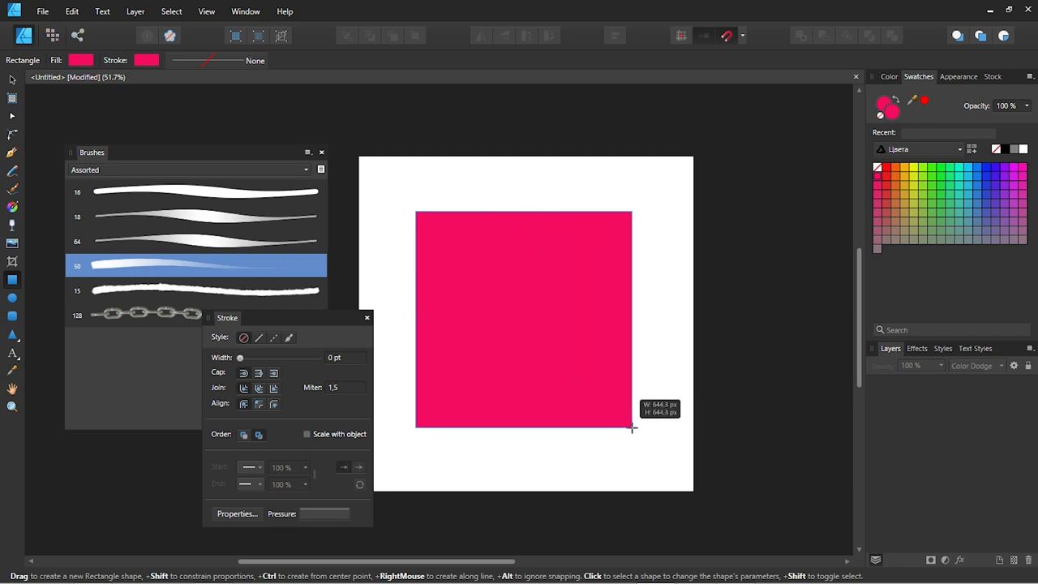
left_click(523, 319)
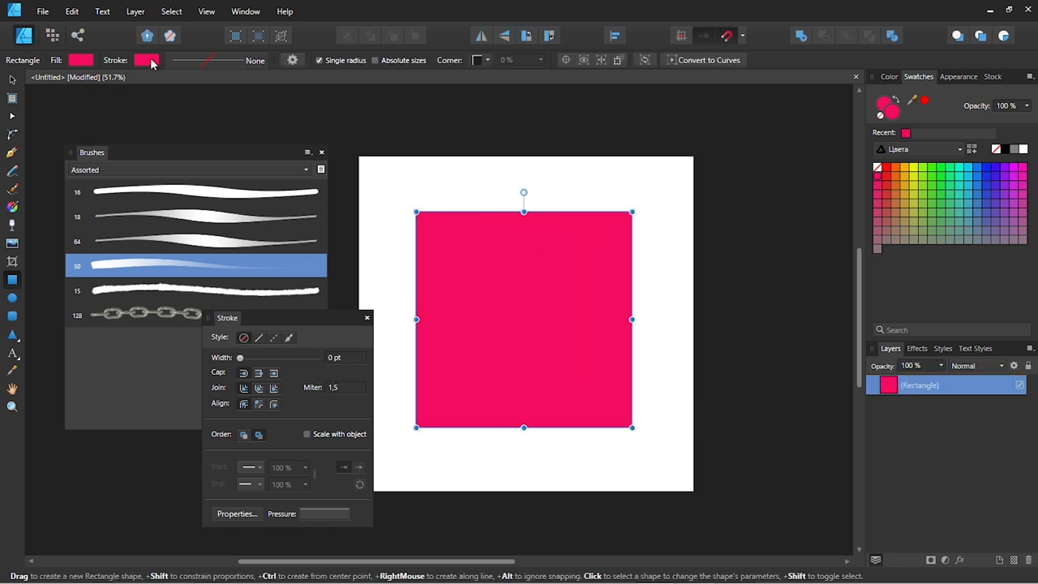
left_click(147, 60)
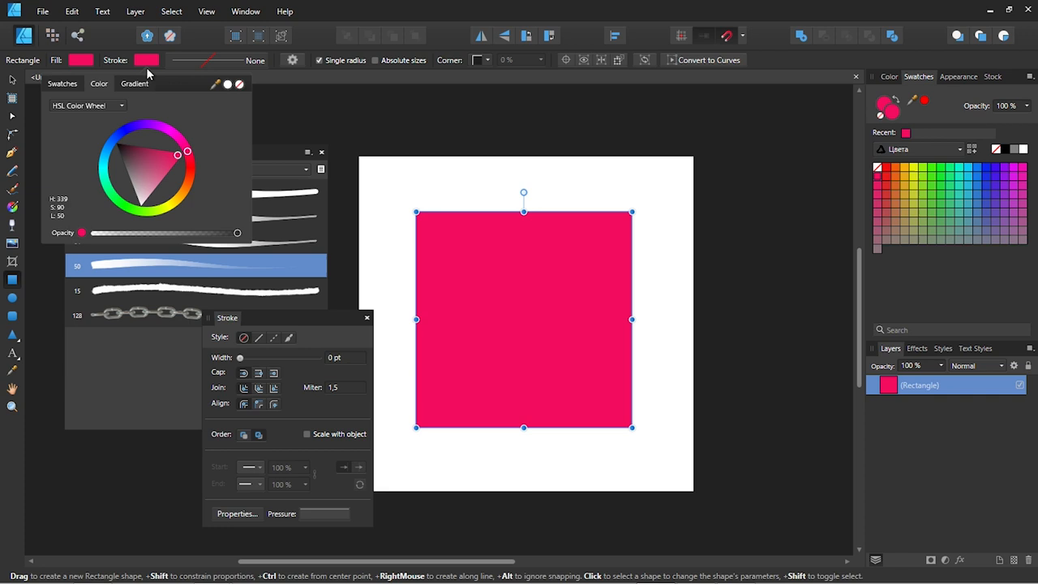
left_click_drag(187, 151, 171, 135)
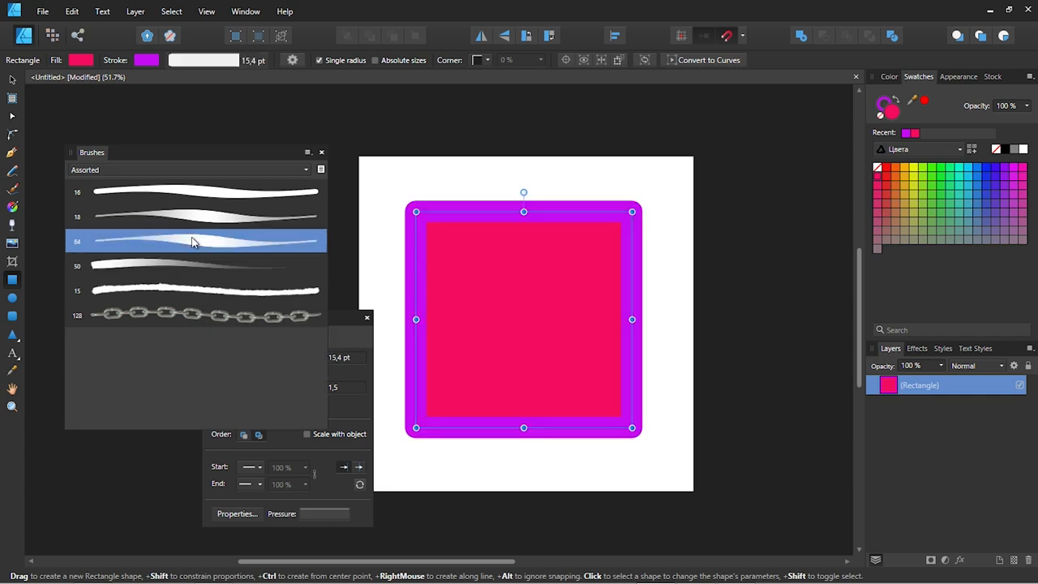
left_click(203, 217)
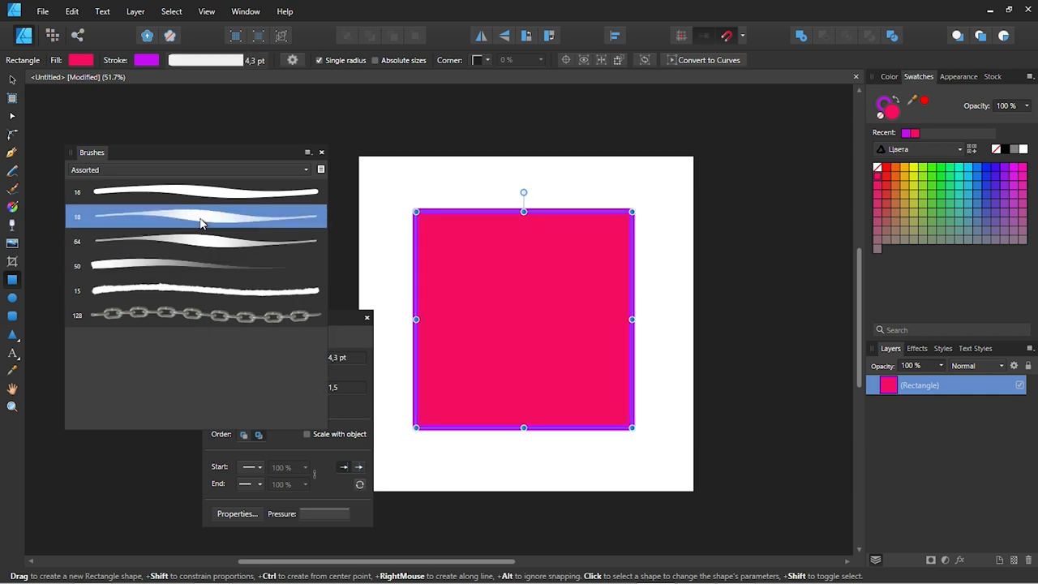
left_click(195, 290)
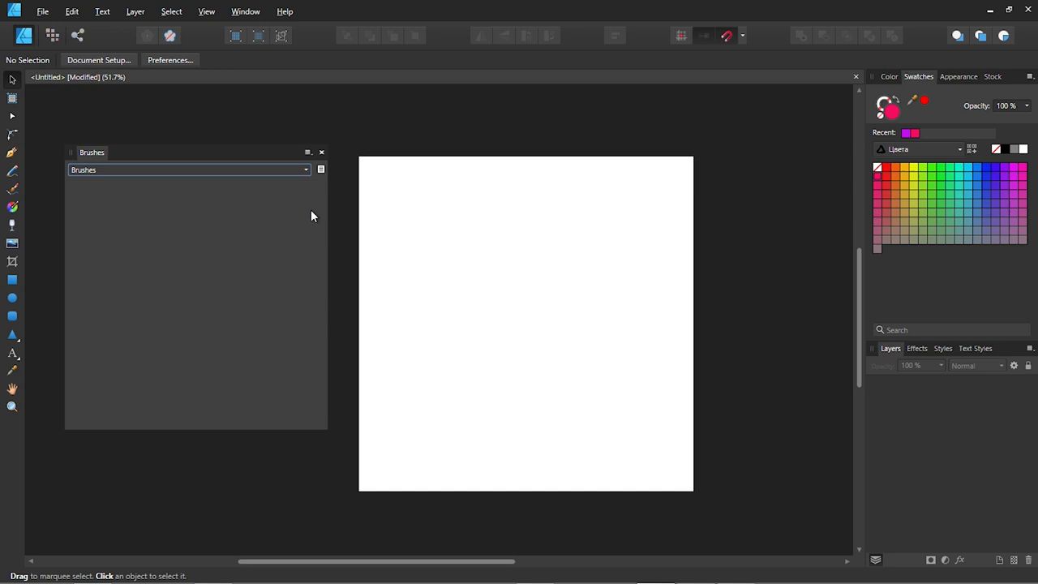
Step: Add a new brush to the empty category and paint a wavy blue stroke with the solid brush
left_click(309, 153)
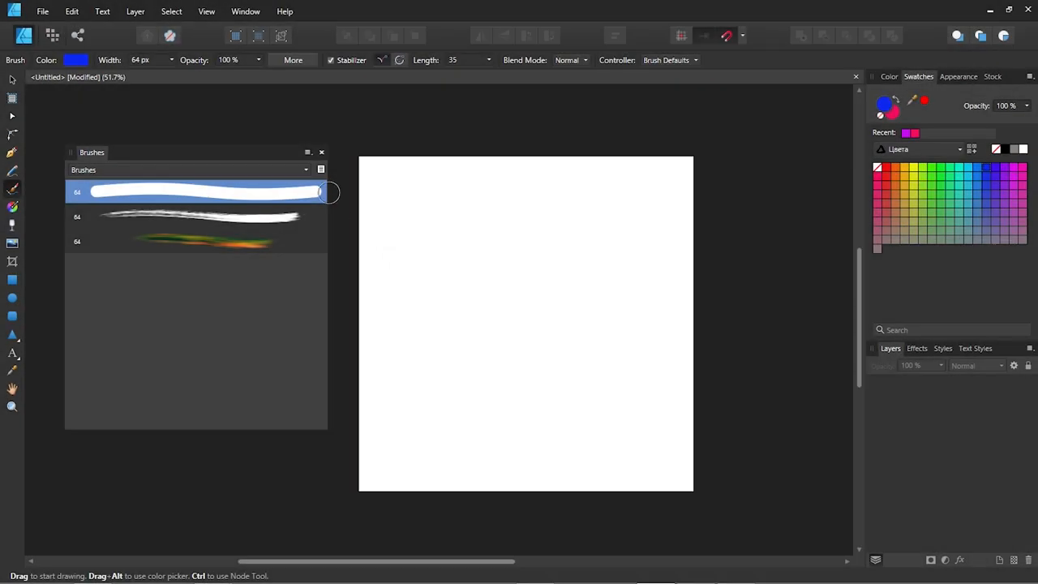
mouse_move(316, 193)
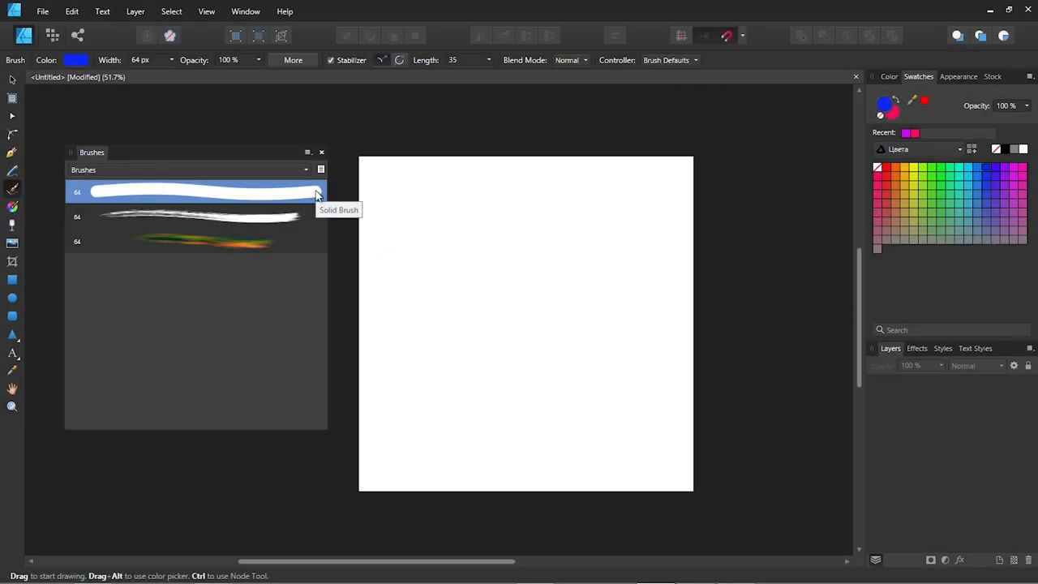
left_click_drag(397, 170, 409, 259)
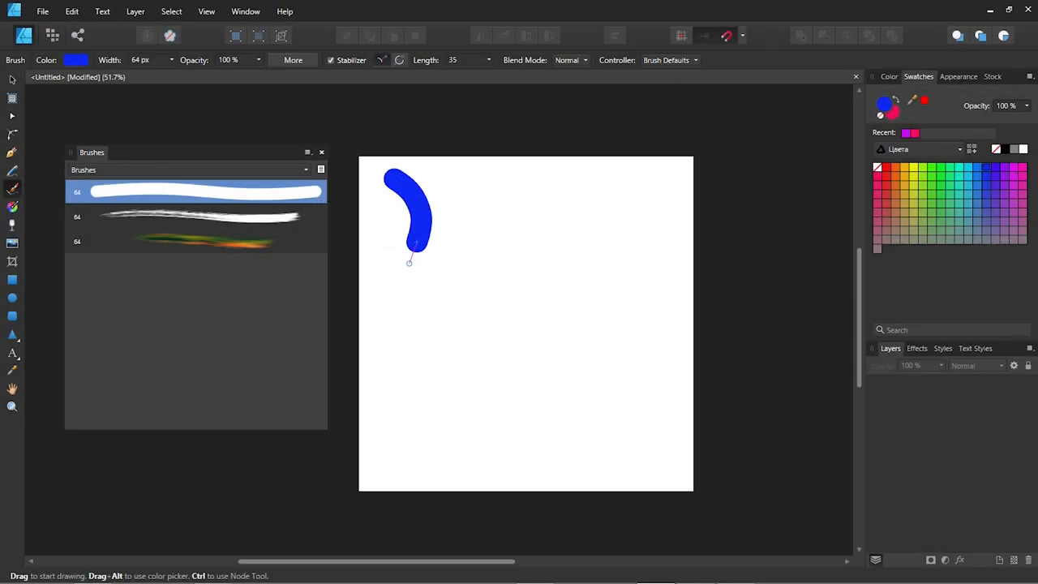
left_click_drag(416, 243, 410, 450)
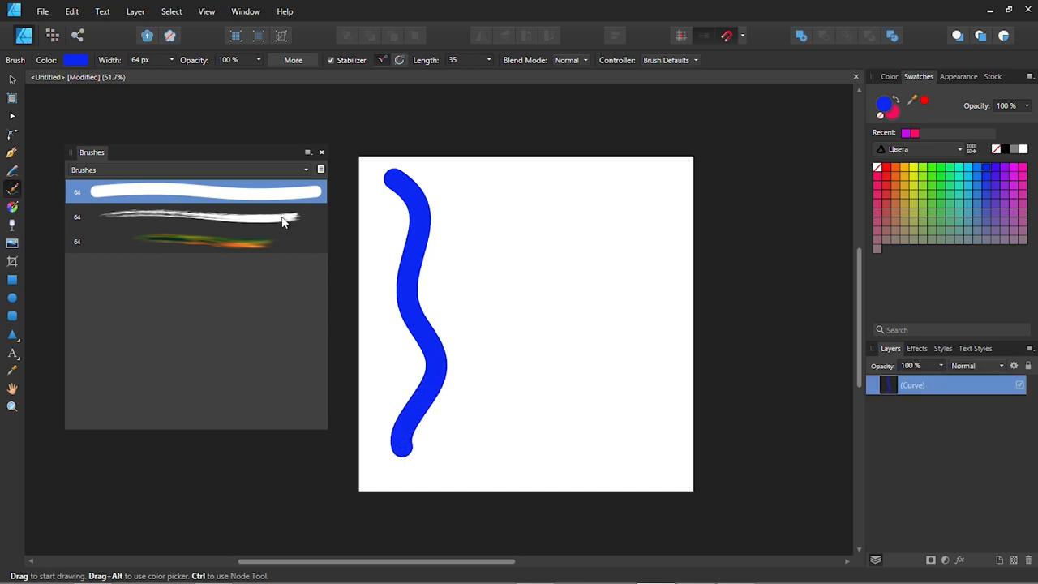
Step: Paint a second blue stroke beside the first using the textured brush
left_click(194, 217)
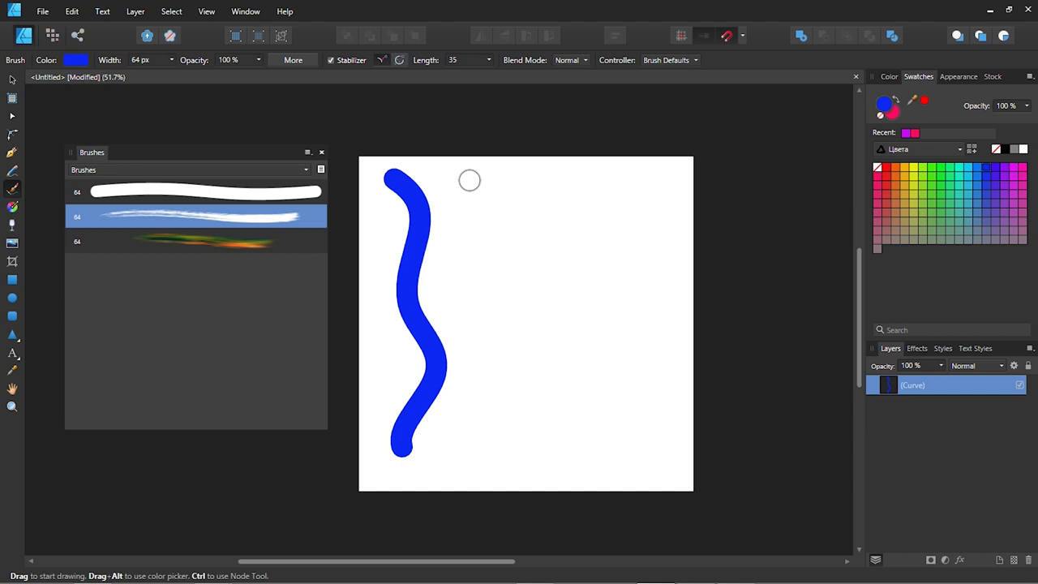
left_click_drag(468, 180, 486, 422)
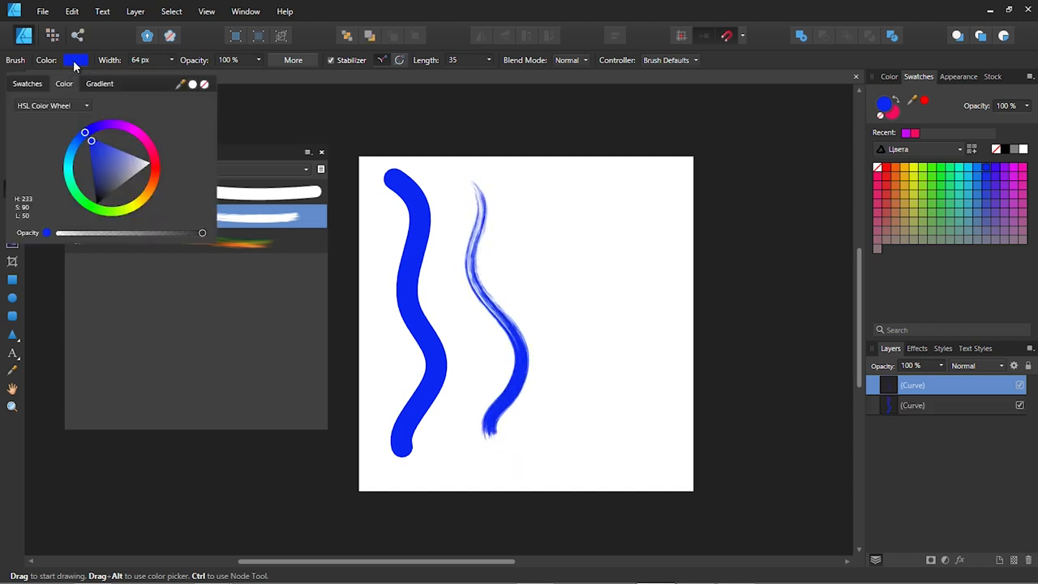
left_click(26, 83)
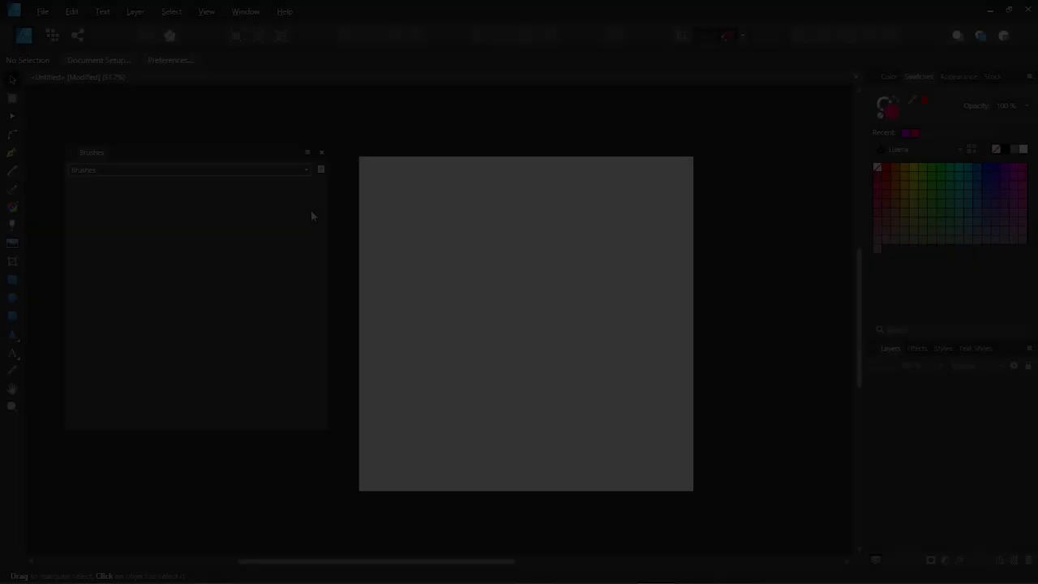
Step: Create a PNG image brush with 50 px width, 35% size variance, 80 px head and 400 px tail offsets
left_click(308, 153)
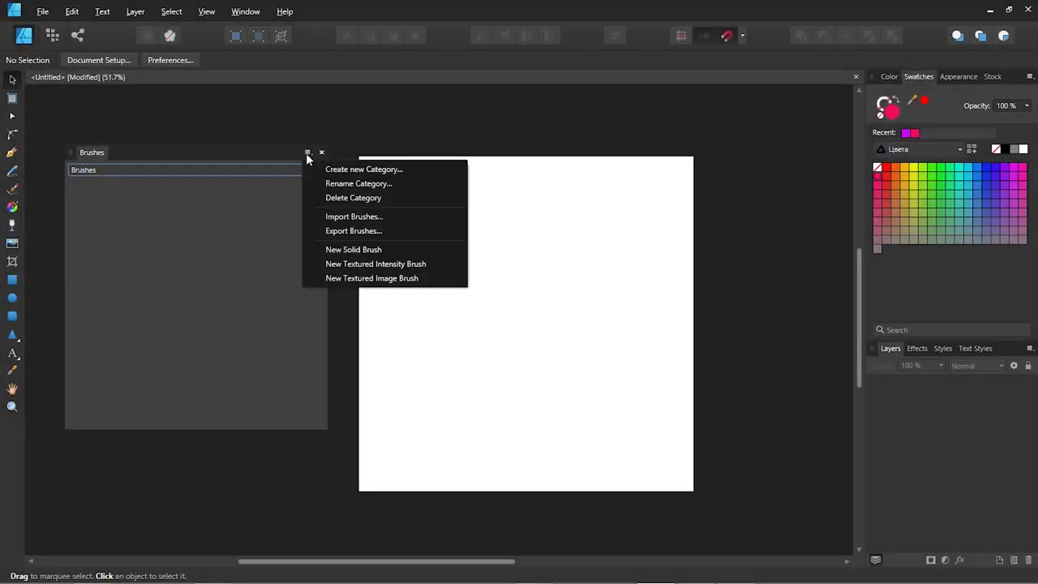
left_click(353, 215)
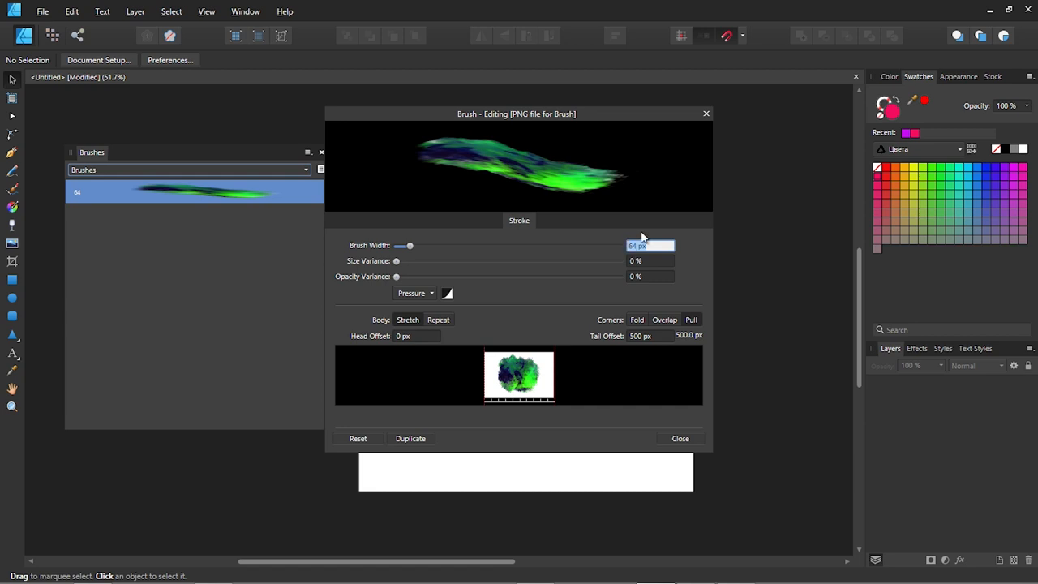
type("50")
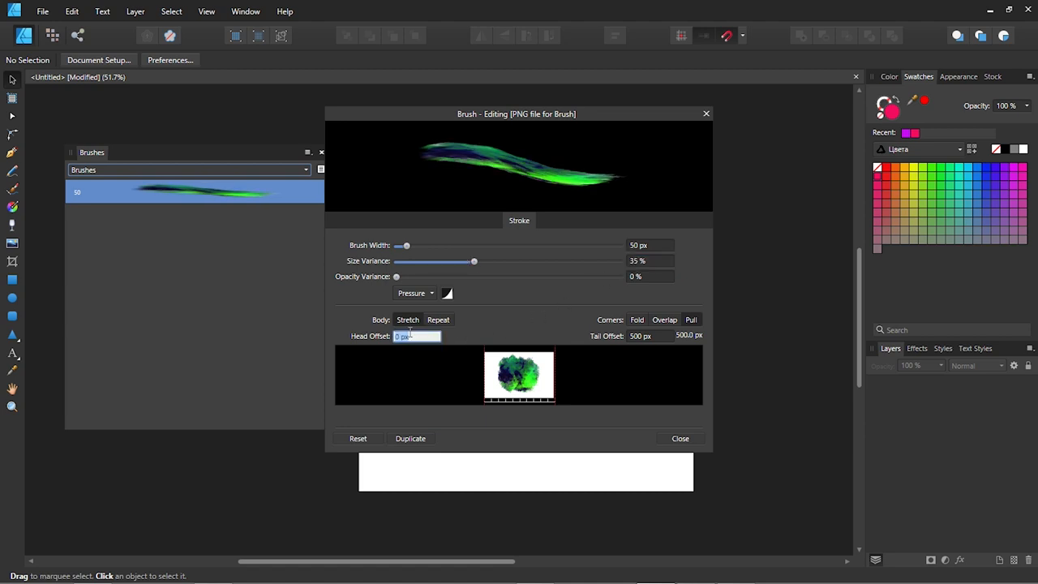
type("80")
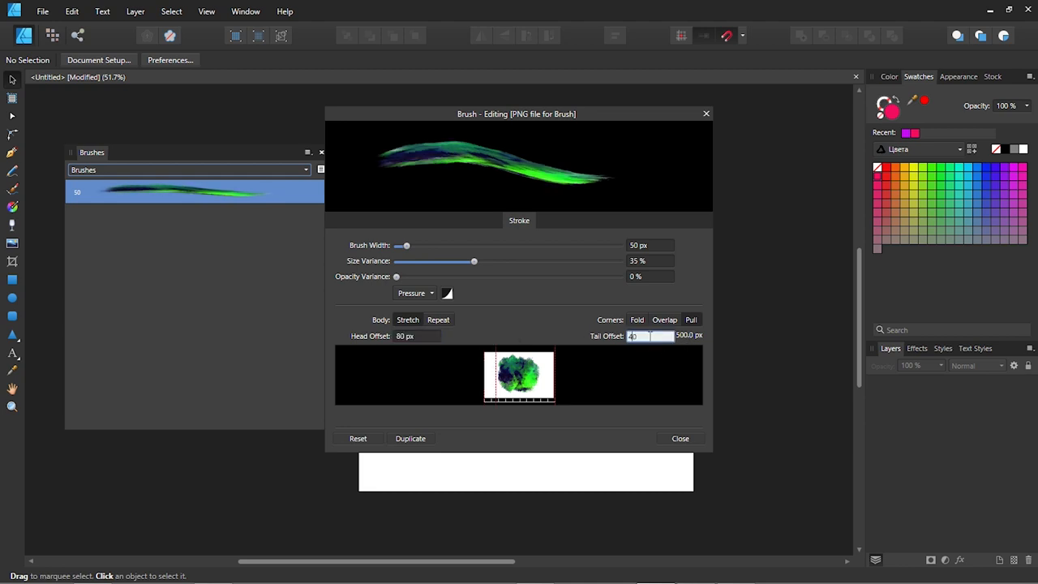
type("400 px")
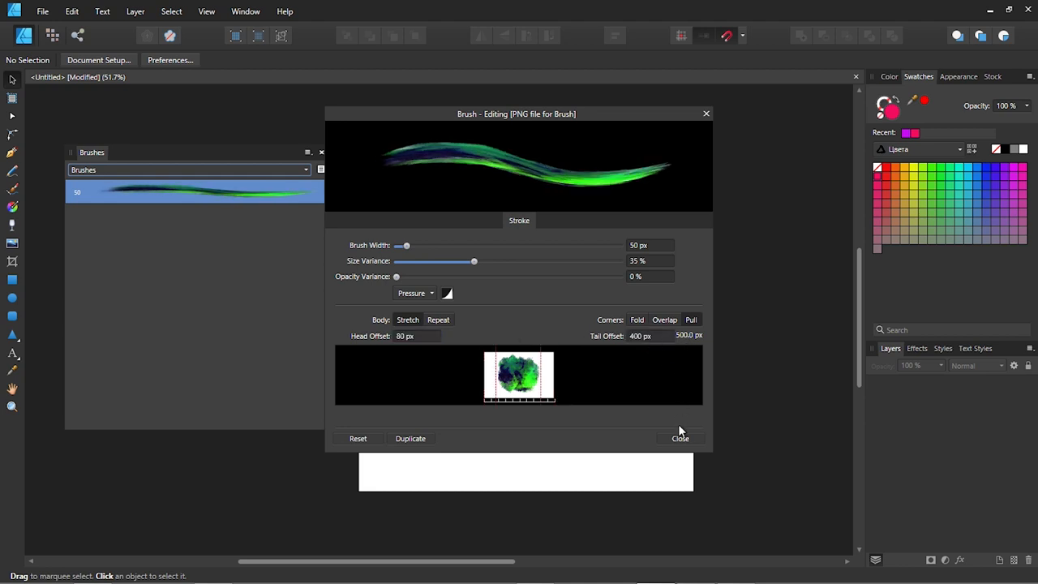
left_click(679, 438)
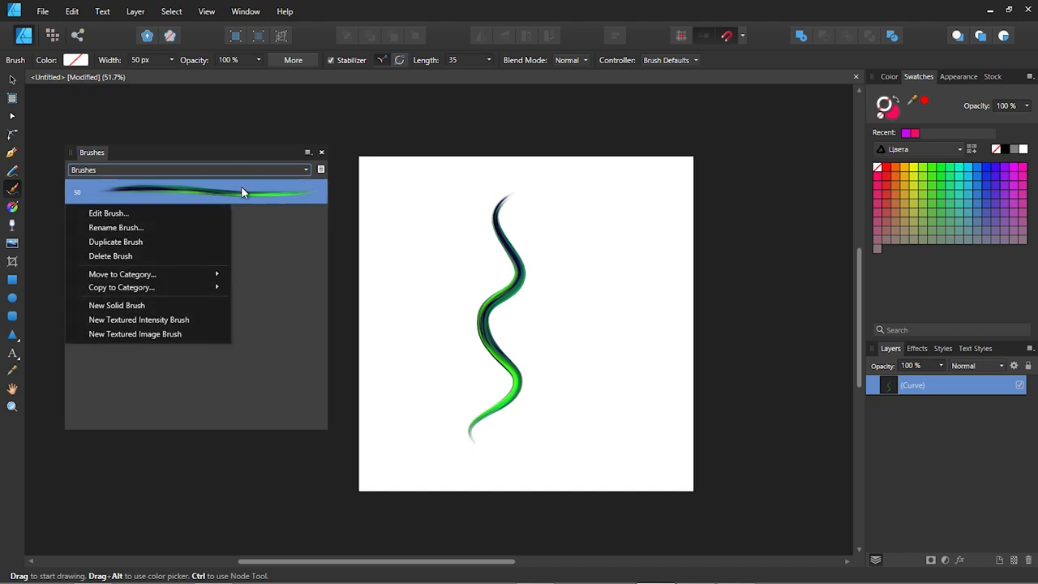
Step: Set the image brush's body to Repeat and paint a test stroke with it
left_click(108, 212)
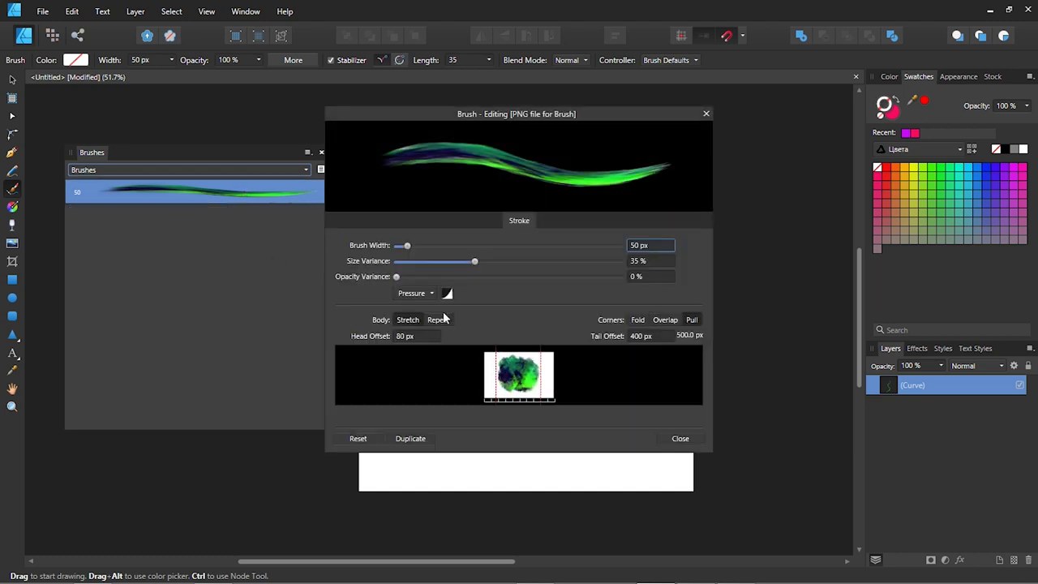
left_click(438, 318)
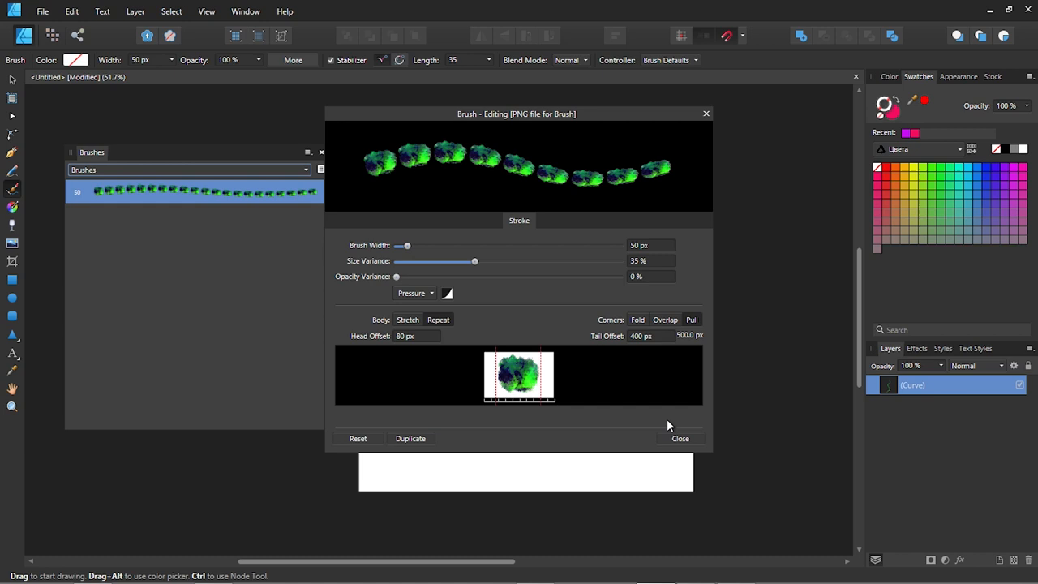
left_click(680, 438)
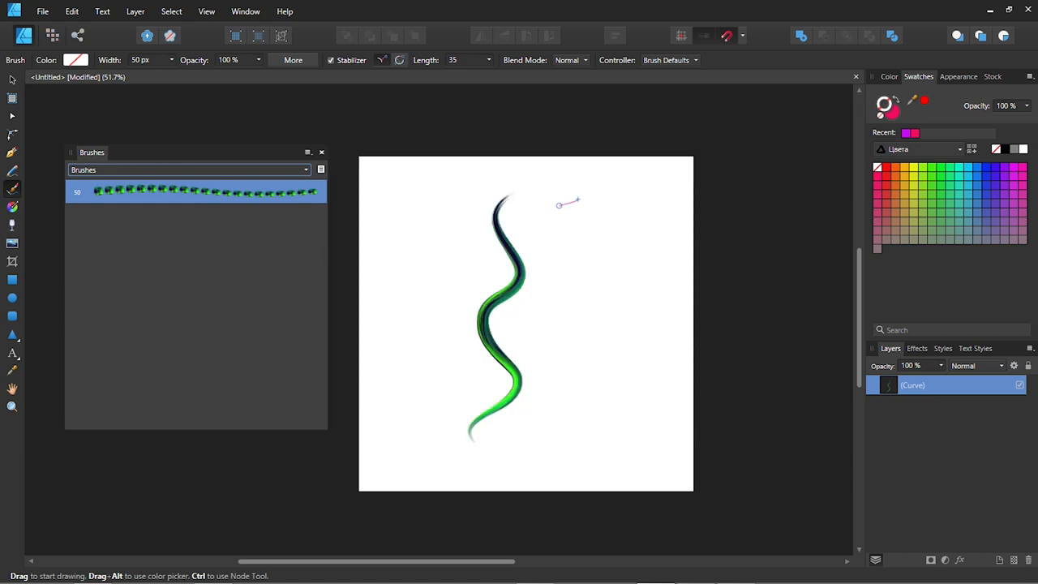
left_click_drag(567, 202, 552, 440)
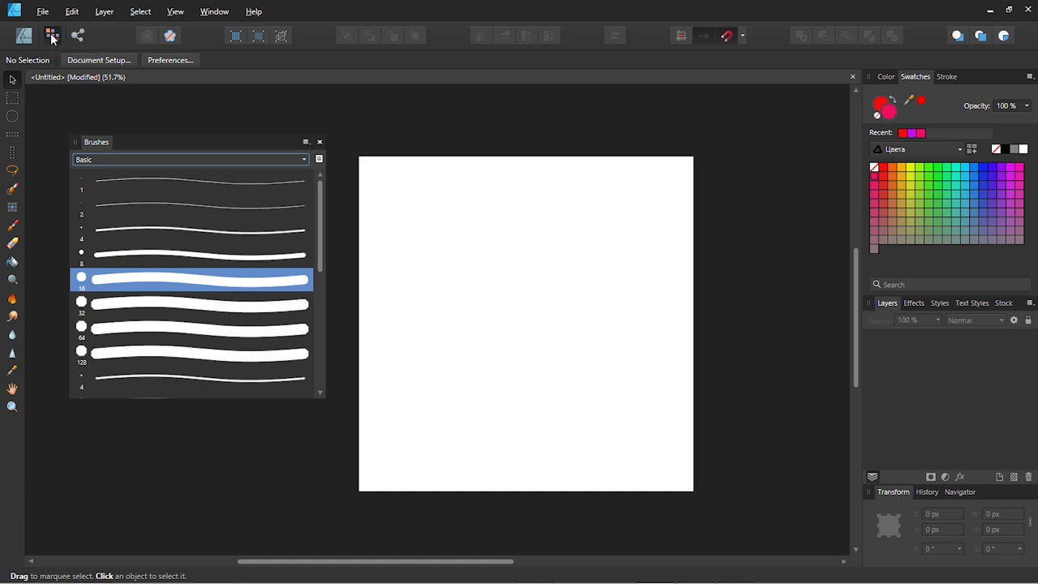
mouse_move(87, 88)
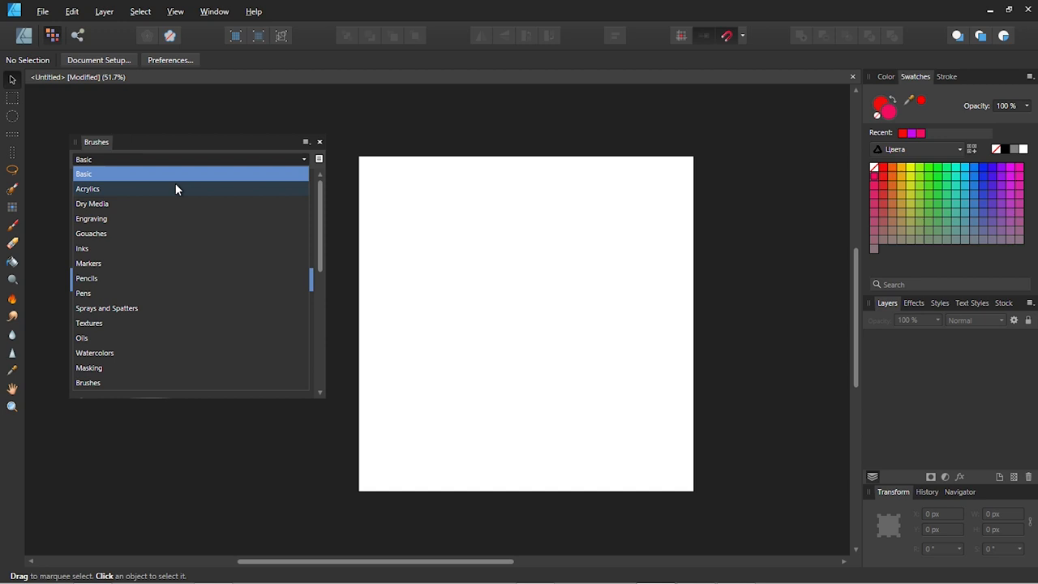
mouse_move(146, 382)
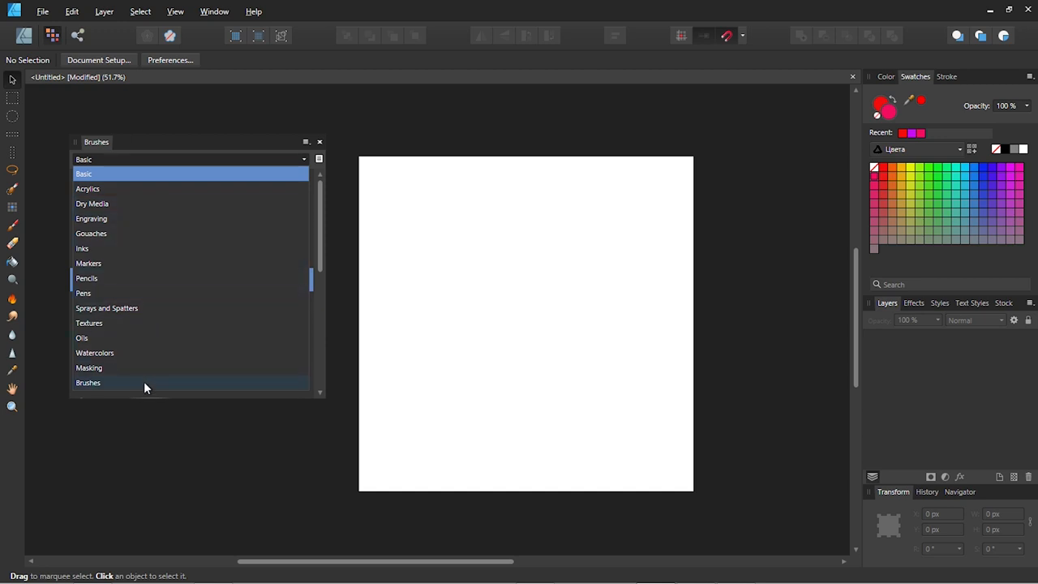
Step: Switch the Brushes panel to the Watercolors category
left_click(84, 174)
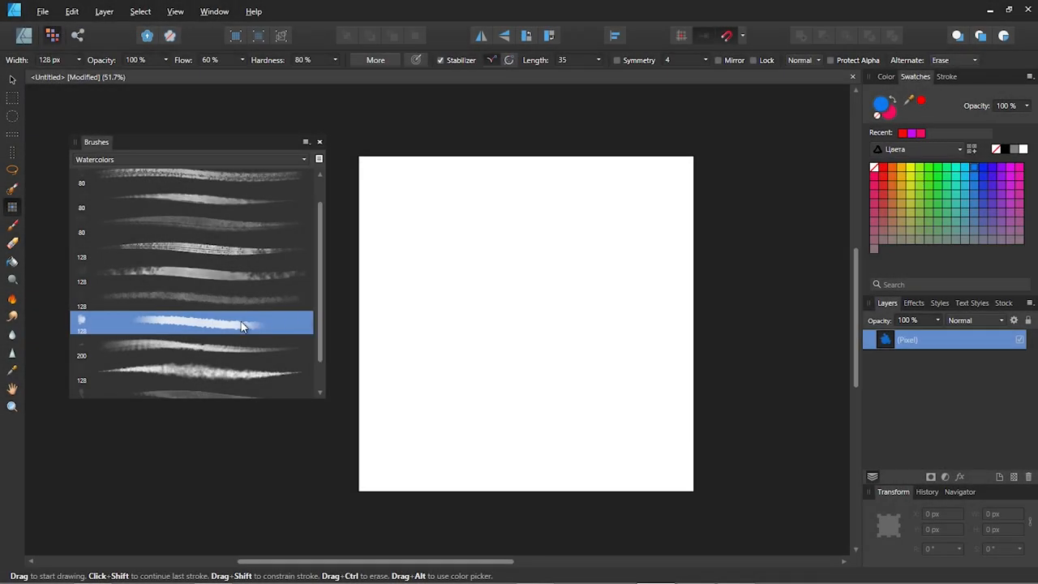
mouse_move(434, 195)
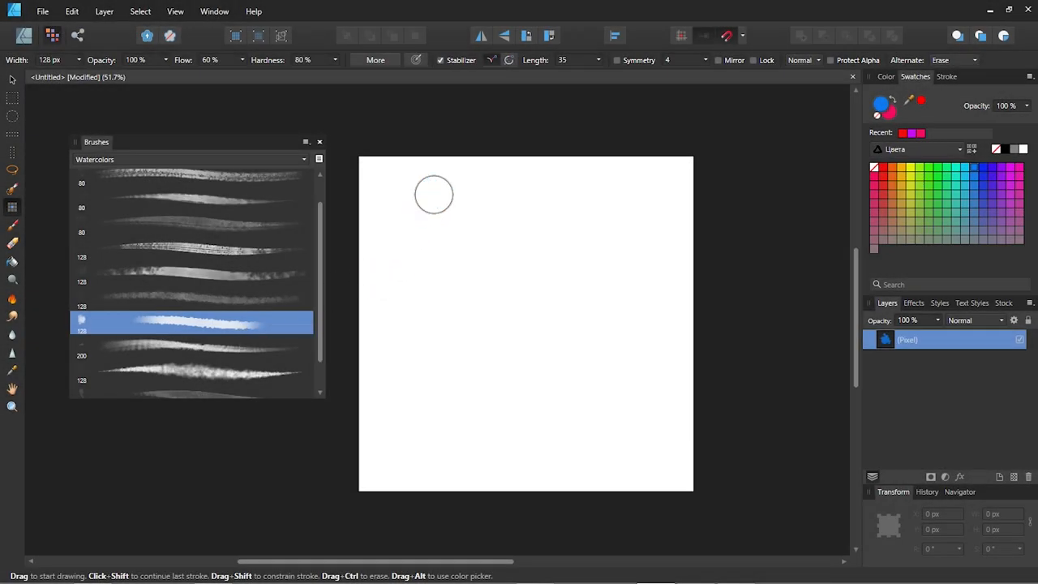
Step: Paint a wavy blue watercolor stroke down the canvas, then open Watercolor Bristle 01 for editing
left_click_drag(434, 195, 420, 430)
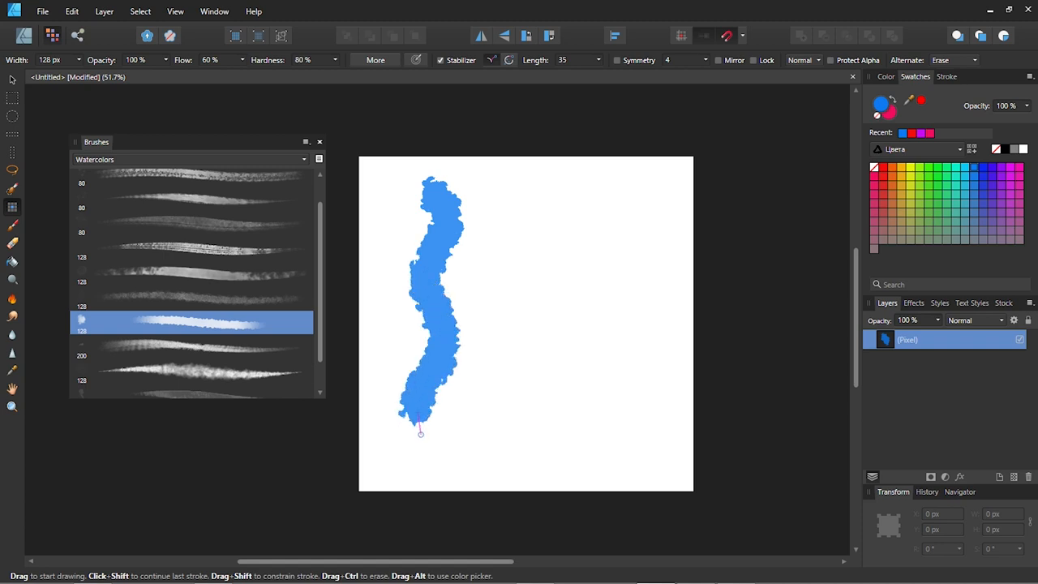
right_click(192, 322)
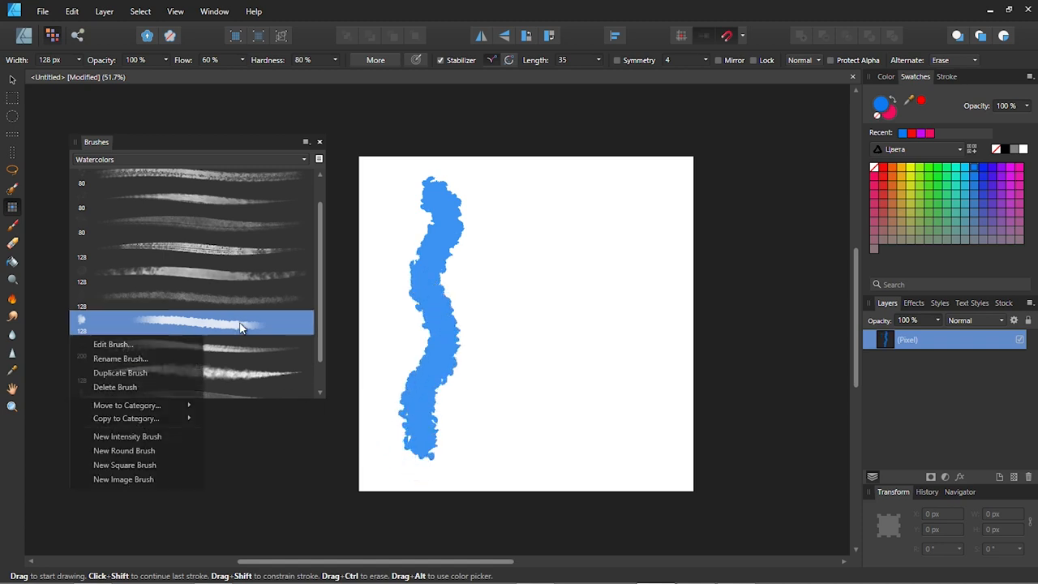
left_click(112, 344)
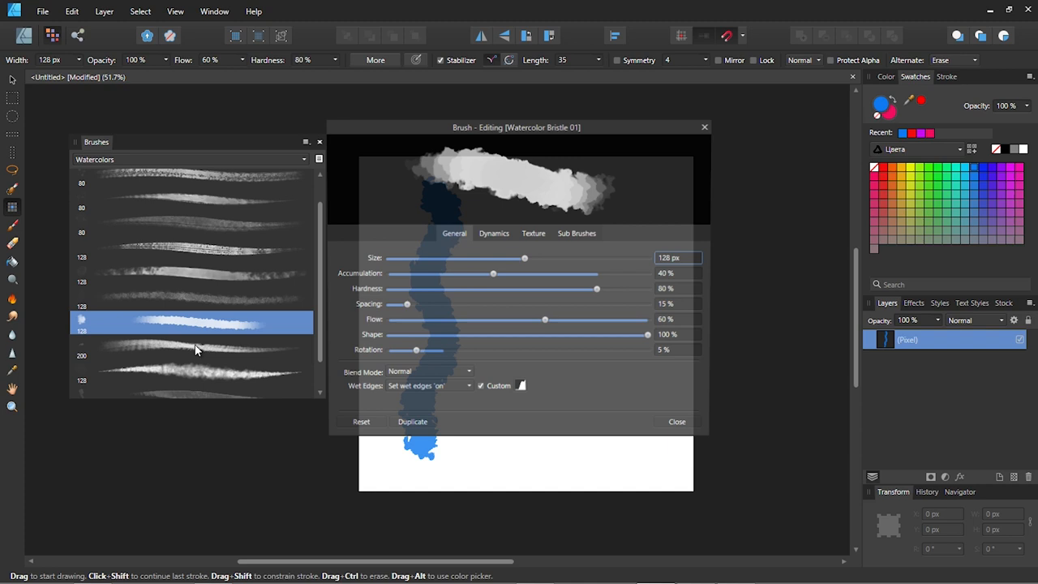
Step: Give Watercolor Bristle 01 50% accumulation, 25% spacing and 25% flow in the General tab
left_click(677, 273)
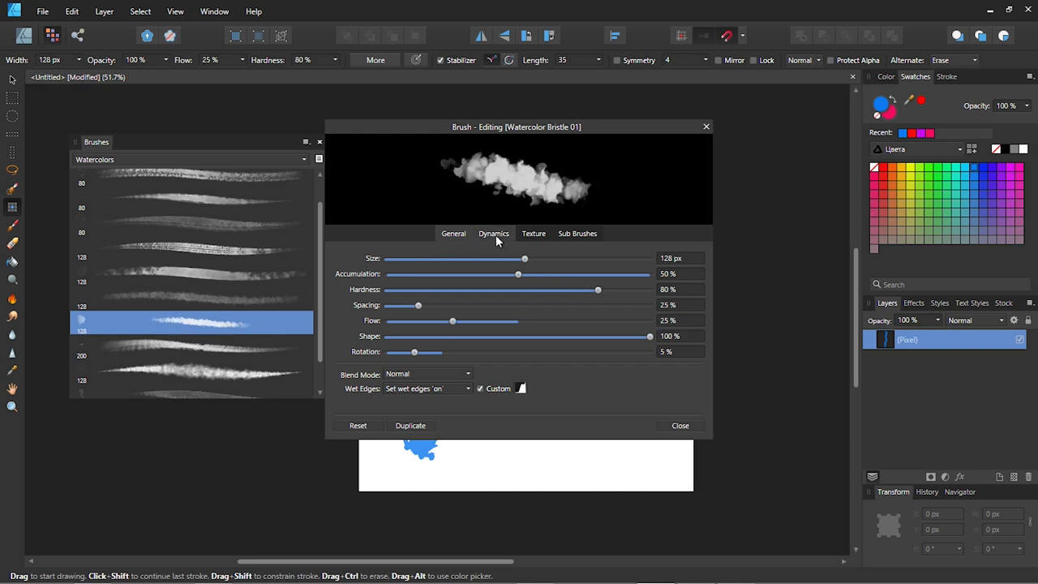
Step: Set Dynamics to size jitter 70%, scatter Y 80%, hue jitter 15%, saturation jitter 20%
left_click(494, 233)
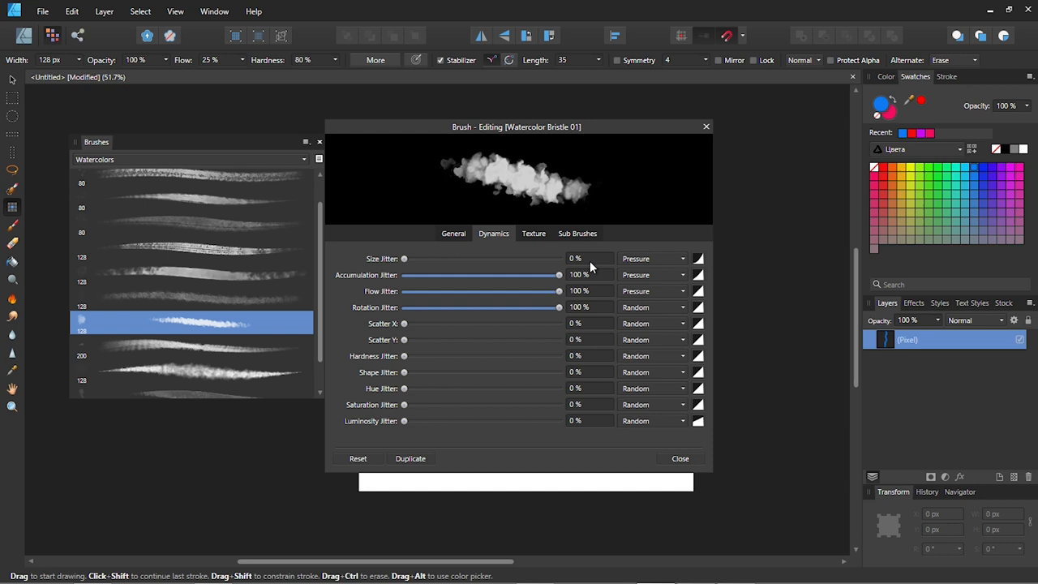
left_click_drag(404, 258, 512, 258)
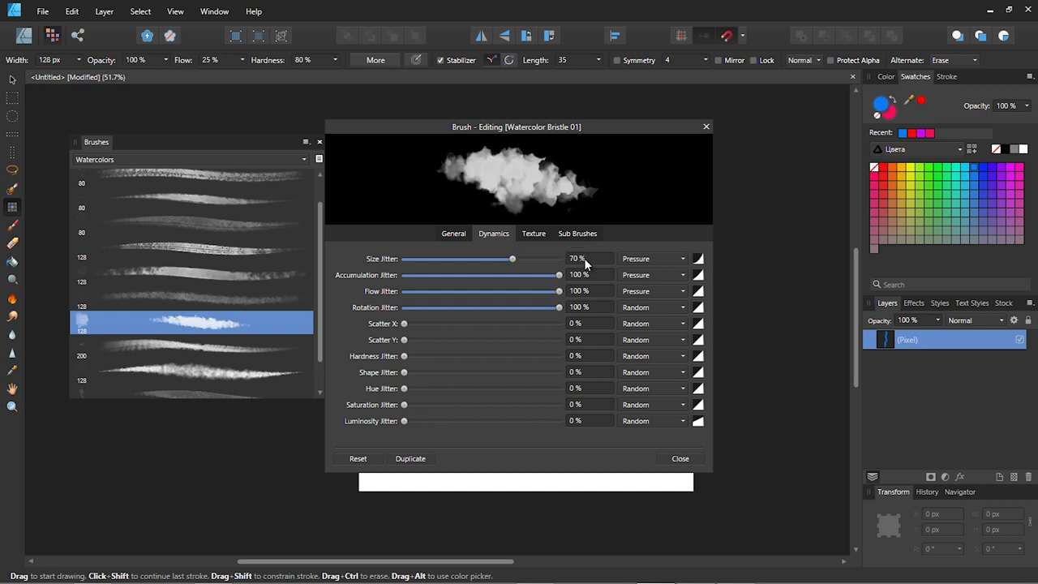
left_click(590, 339)
type("80")
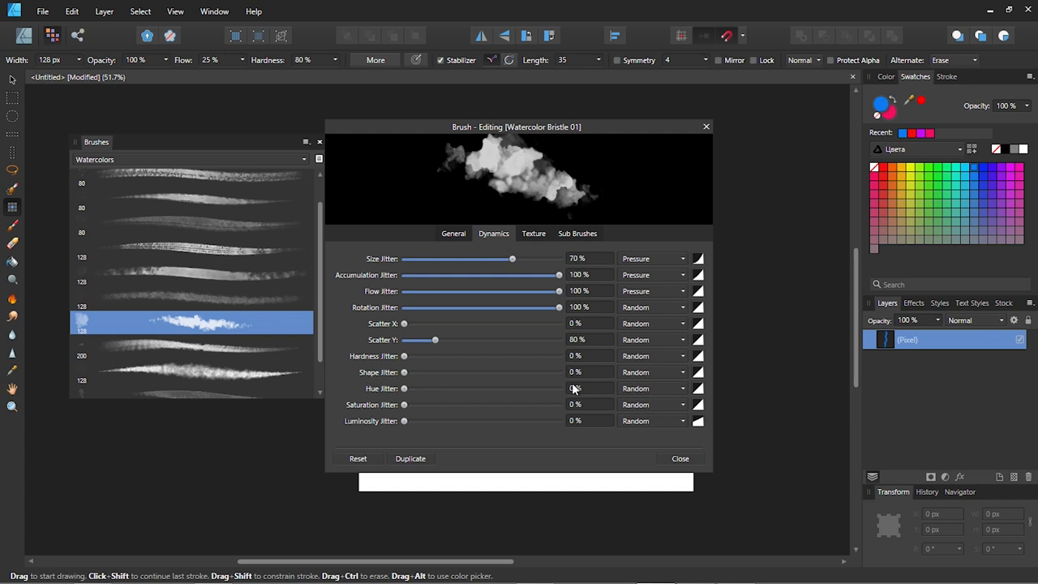
left_click_drag(403, 389, 427, 388)
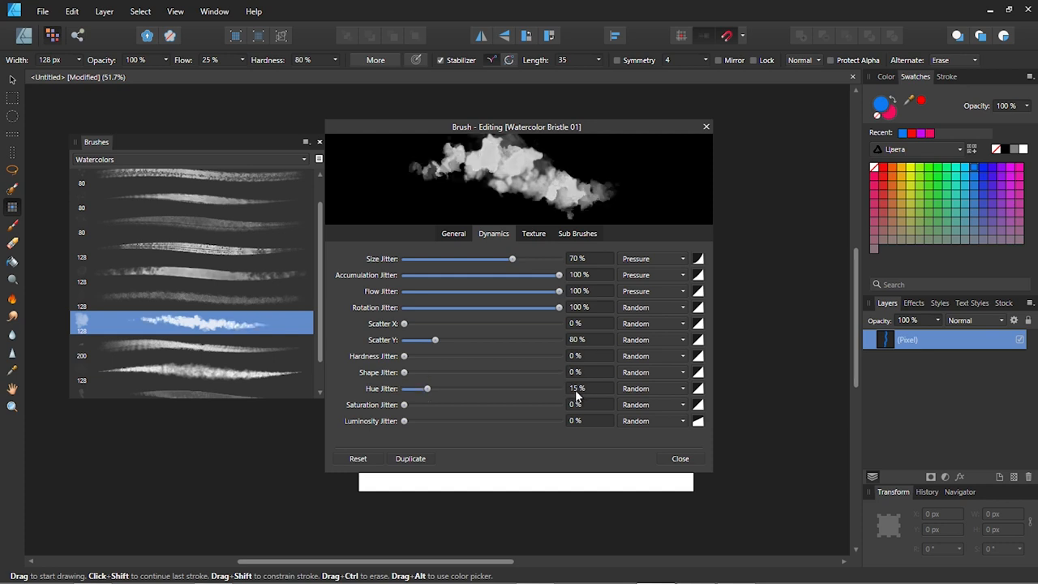
left_click(590, 404)
type("20")
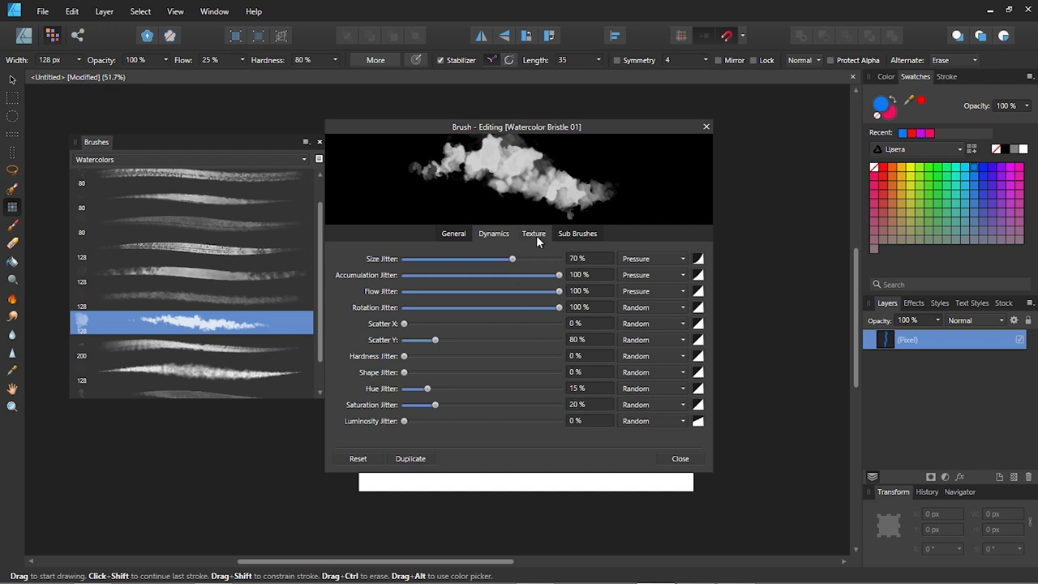
Step: Load the TEXTURE file from Tutorial Assets as Watercolor Bristle 01's base texture
left_click(534, 234)
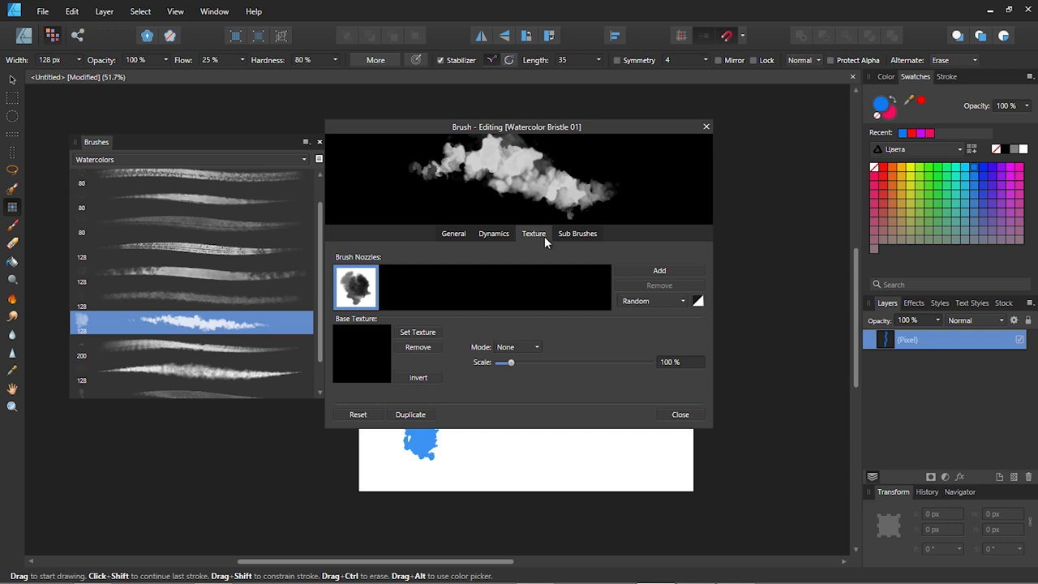
left_click(577, 233)
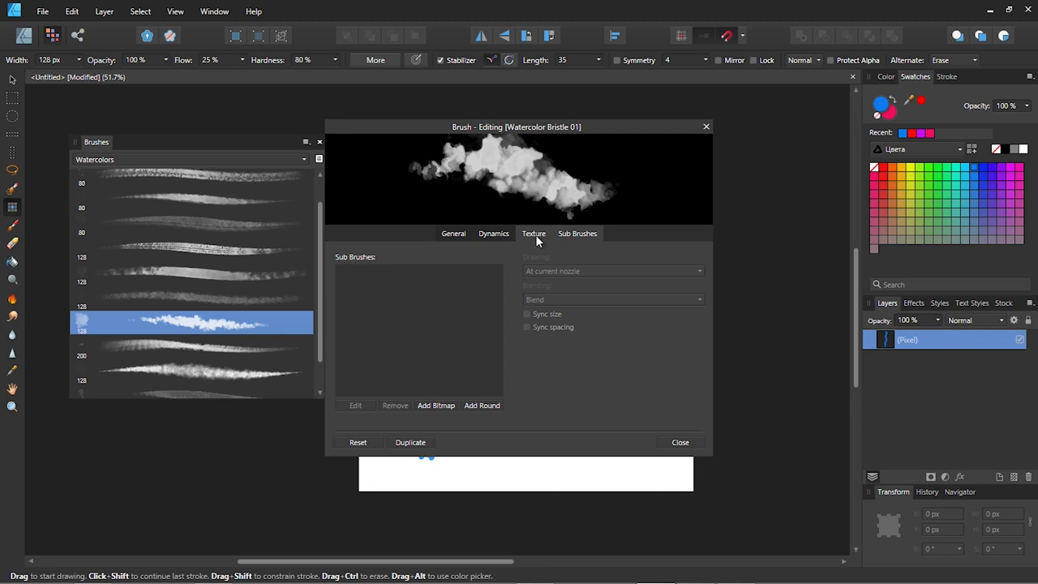
left_click(534, 234)
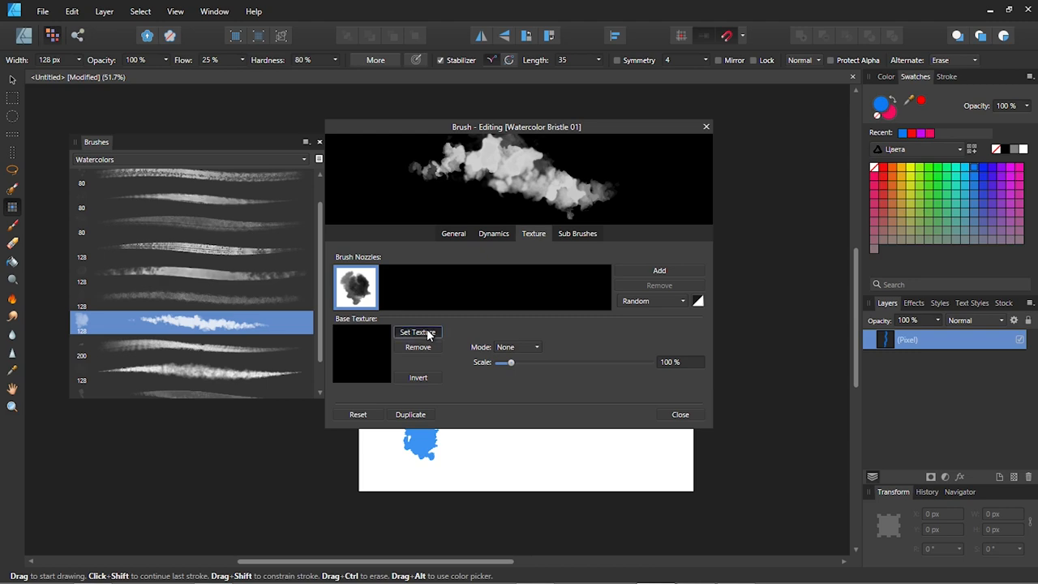
left_click(417, 332)
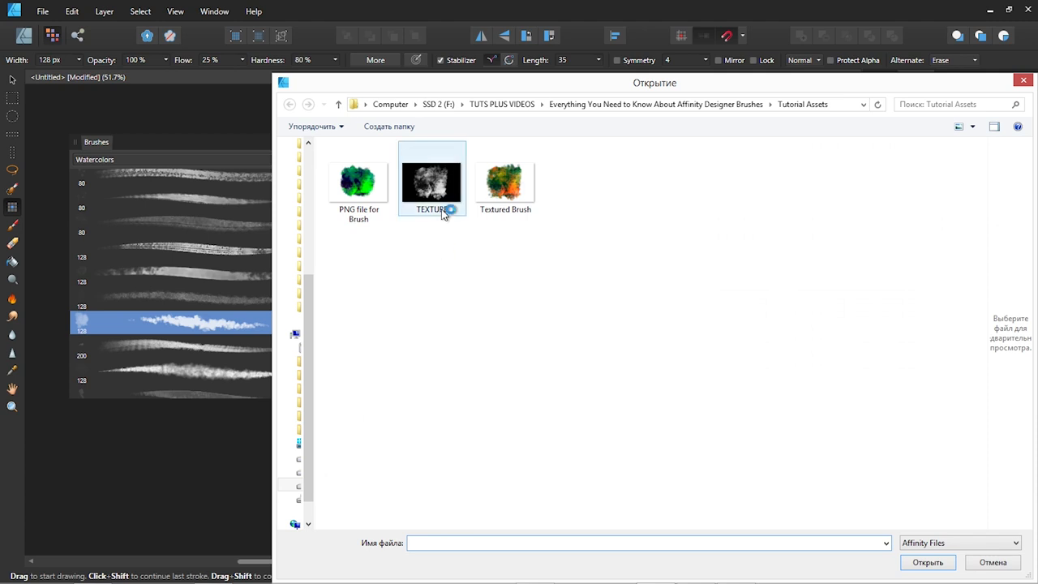
left_click(431, 182)
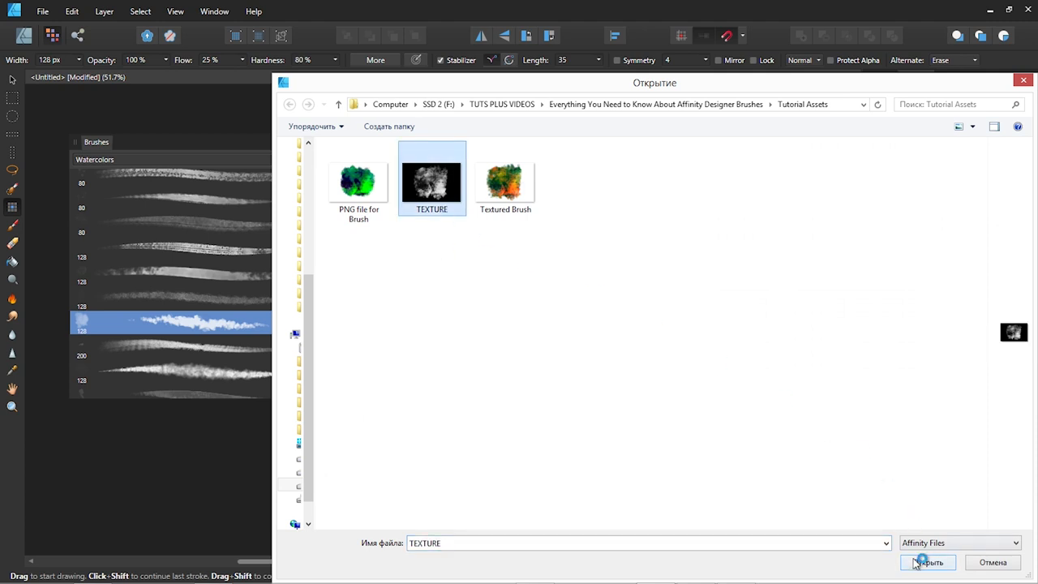
left_click(927, 562)
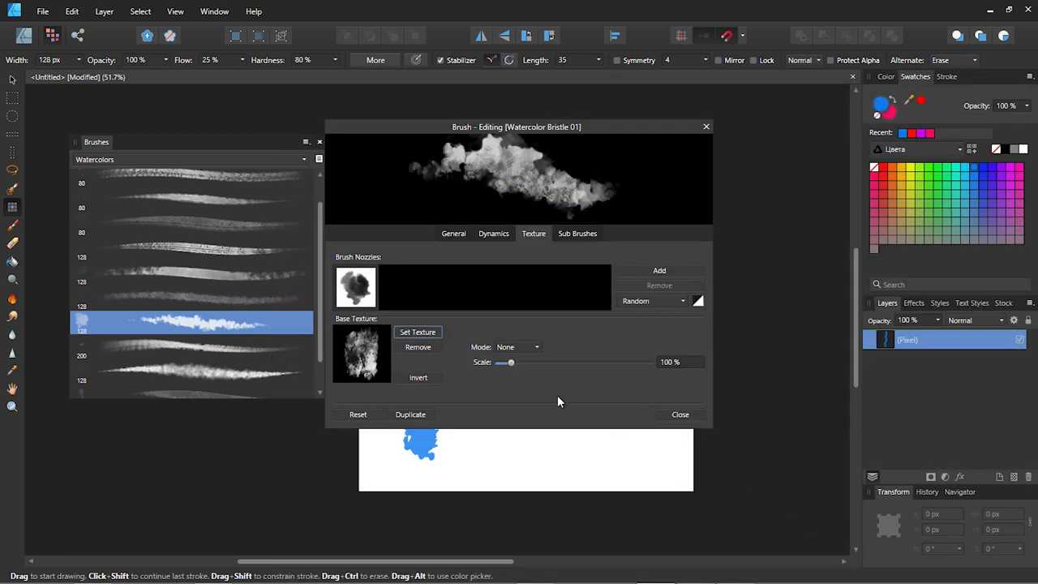
Step: Close the brush editor and test-paint a textured blue-purple stroke down the canvas's right side
left_click(680, 414)
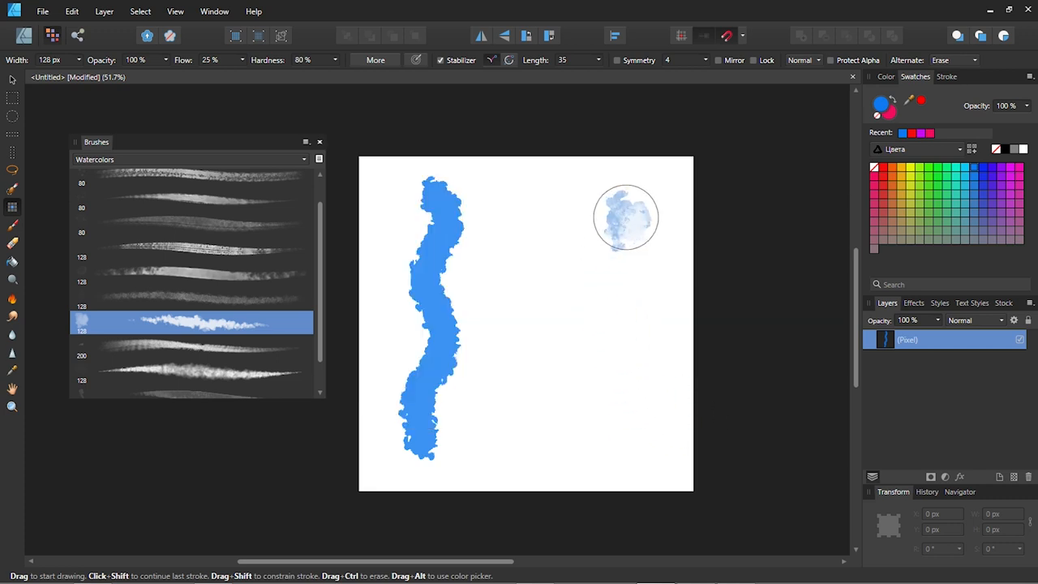
left_click_drag(626, 218, 622, 338)
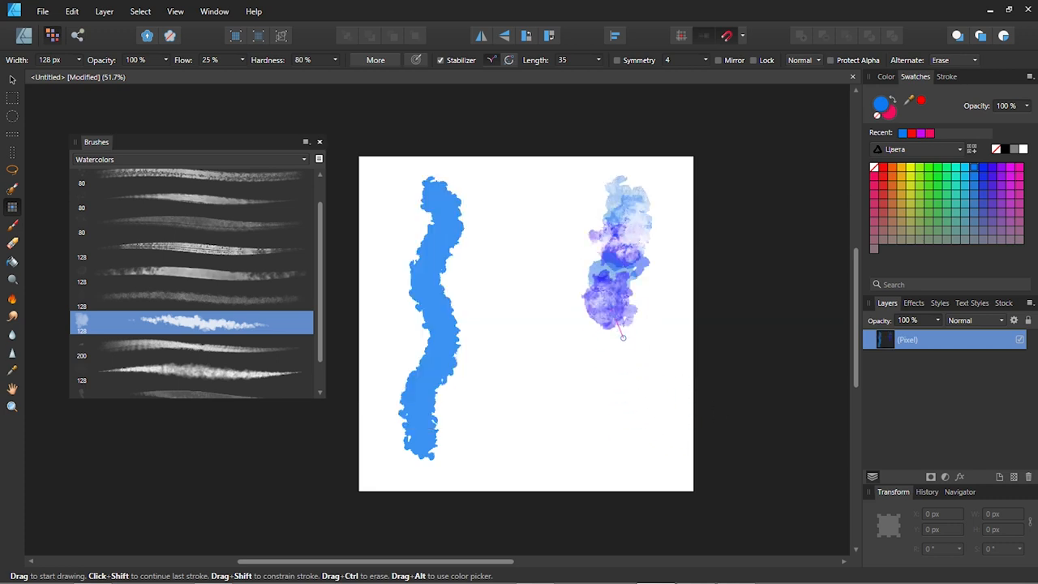
left_click_drag(623, 336, 623, 477)
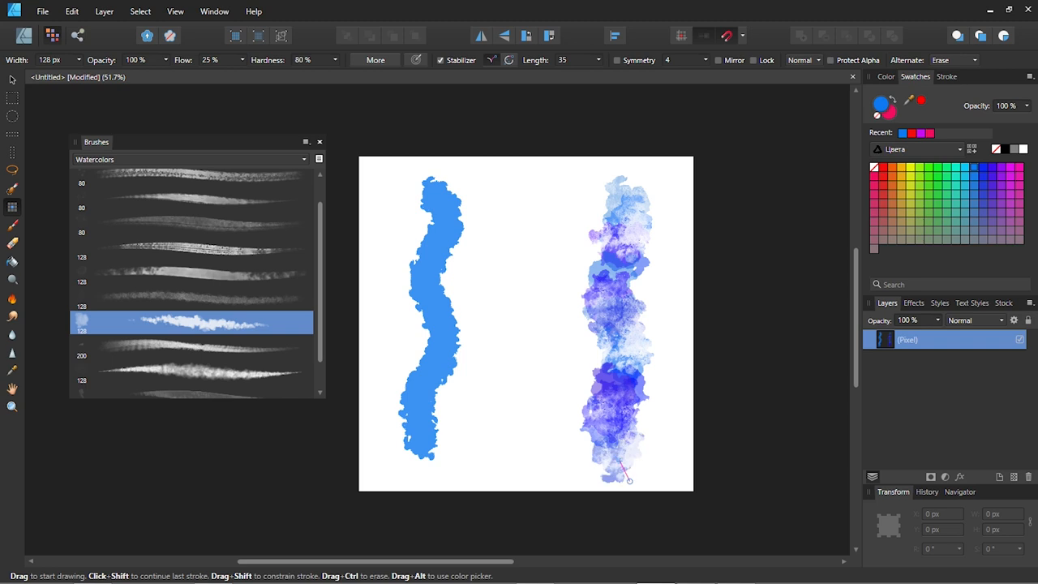
mouse_move(744, 434)
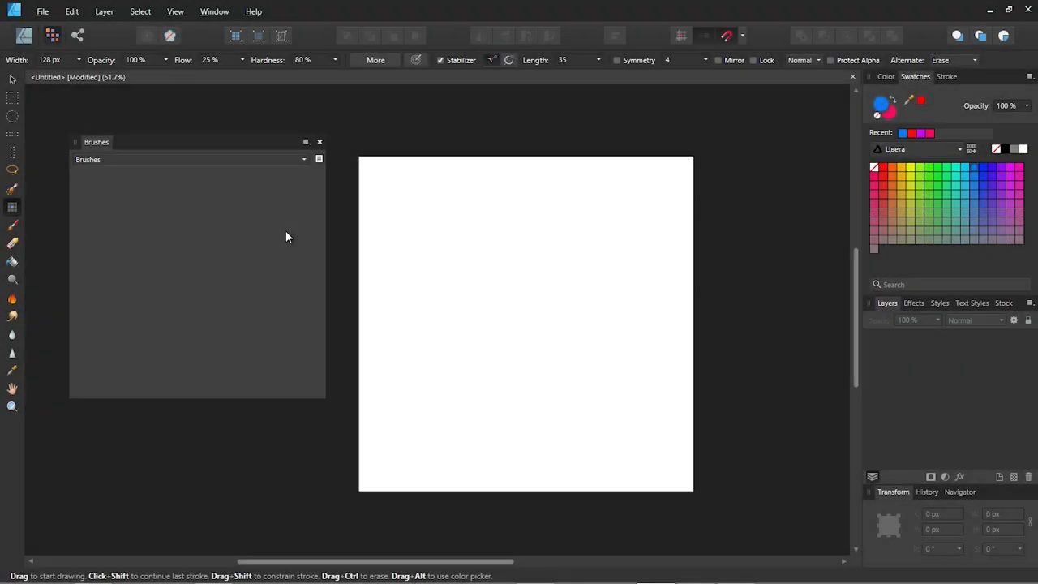
Step: Export the brushes from the Brushes panel menu as a file named 'New Bru'
left_click(306, 142)
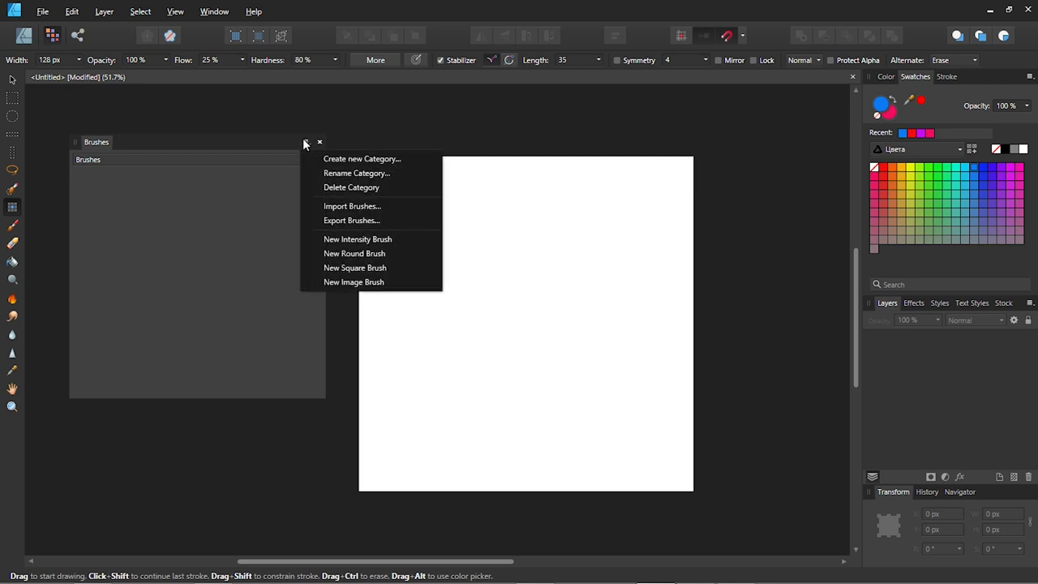
left_click(351, 205)
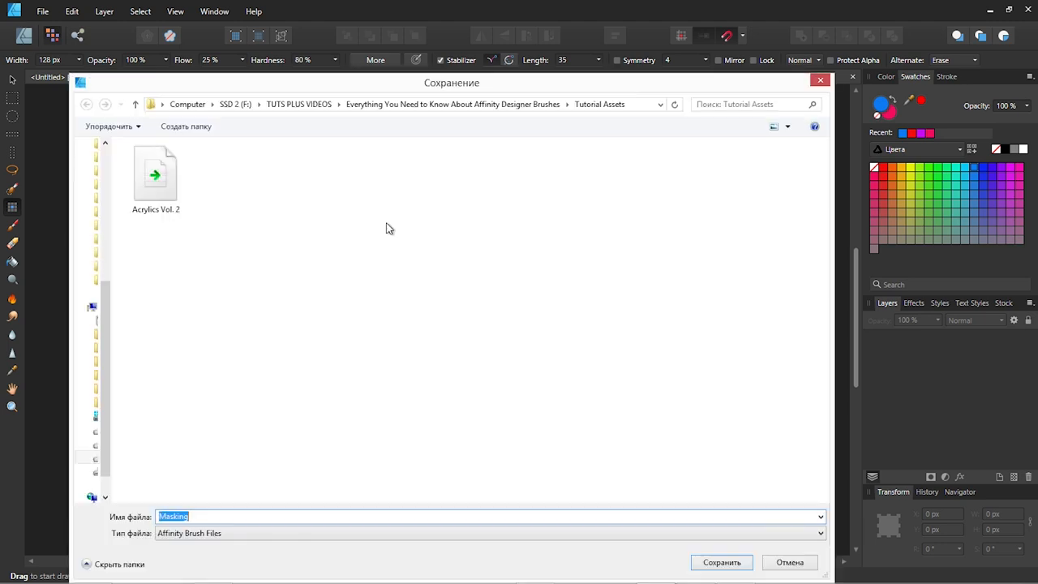
type("New Bru")
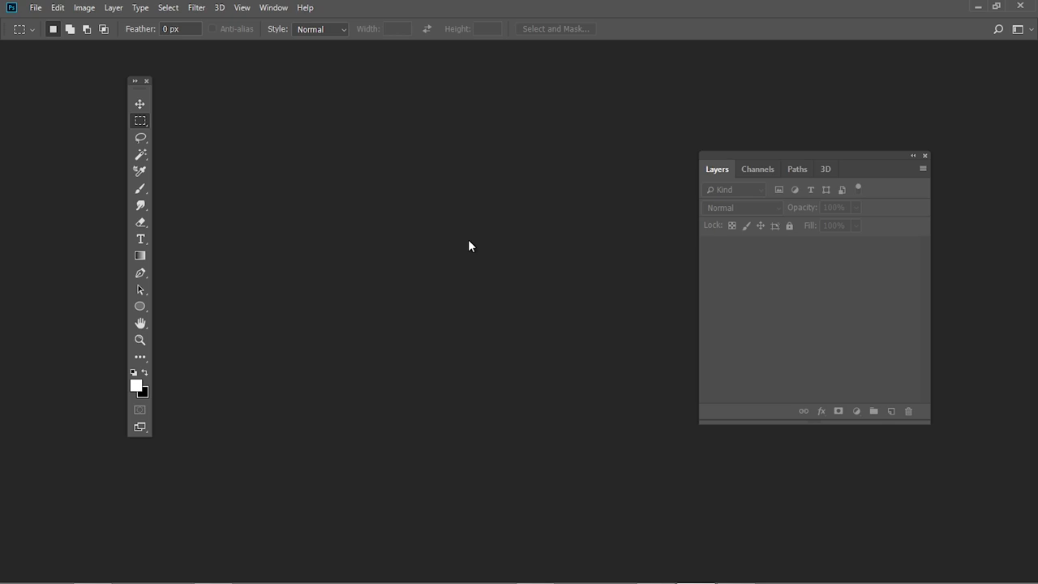
Step: Create a new 500 × 500 px Photoshop document with black background contents
left_click(35, 7)
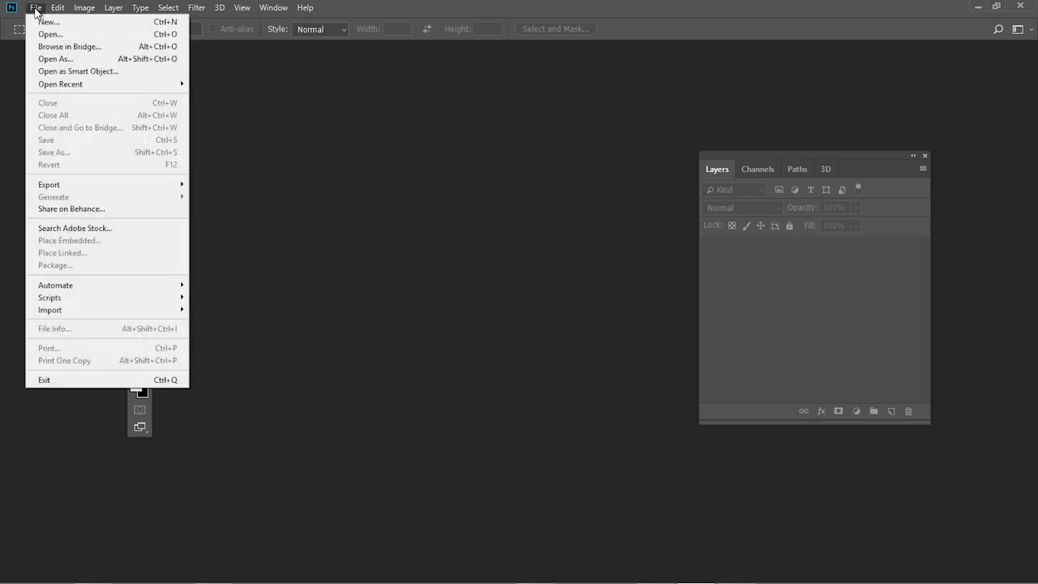
left_click(48, 22)
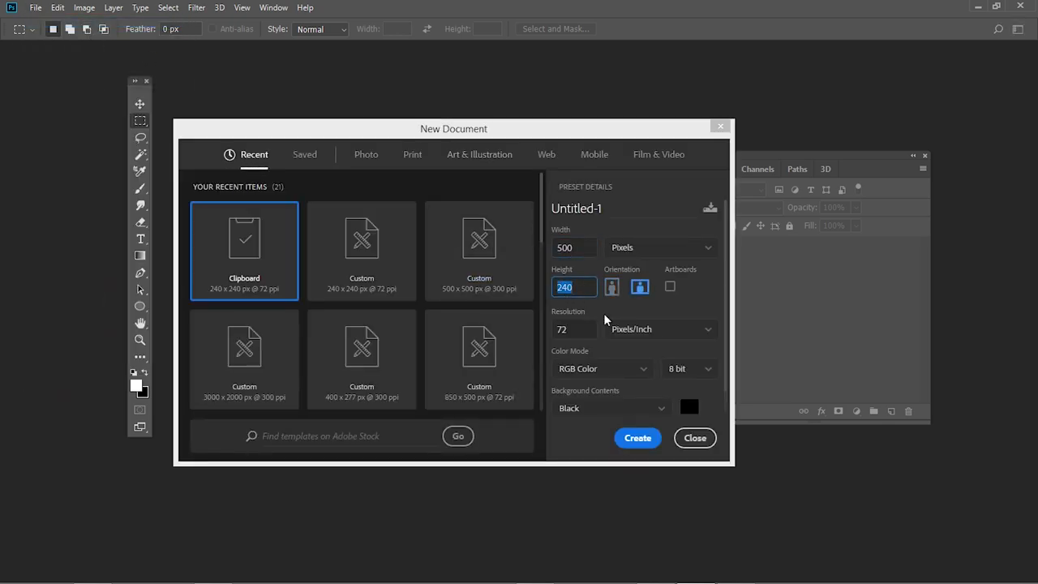
type("500")
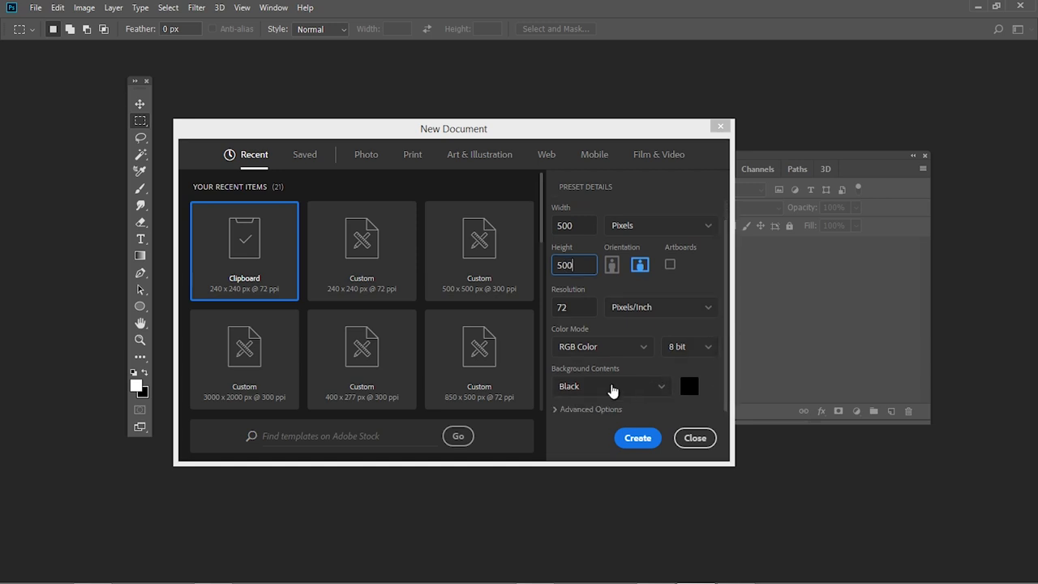
left_click(638, 438)
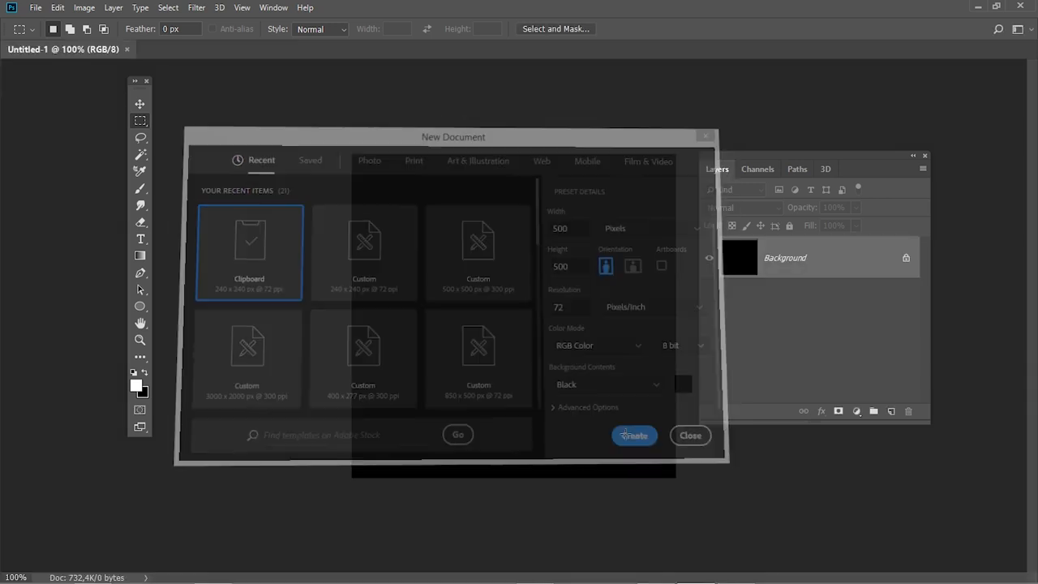
left_click(633, 436)
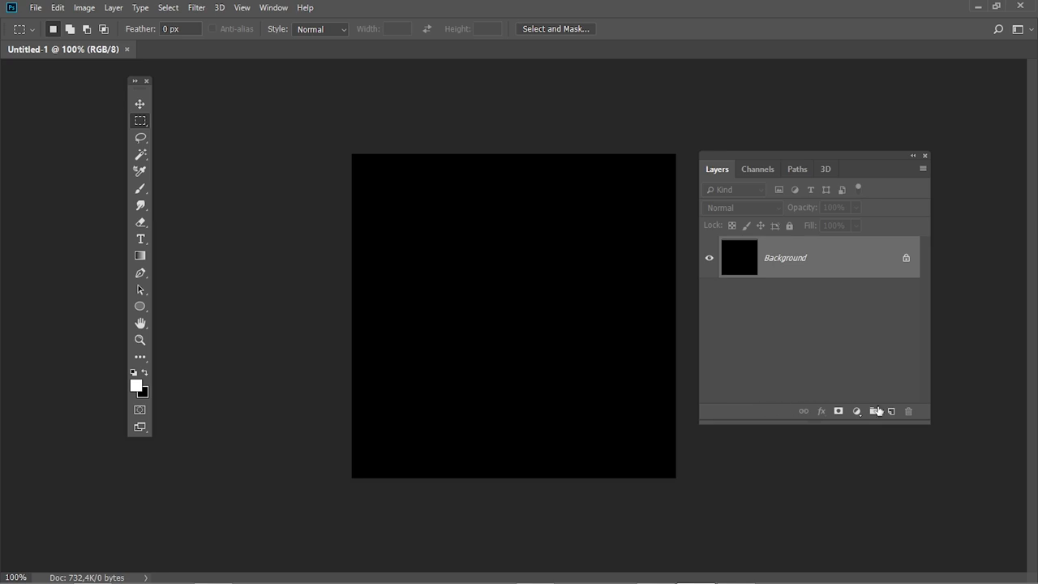
Step: Add a new layer and crop the image to a rectangle around the white stroke
left_click(890, 410)
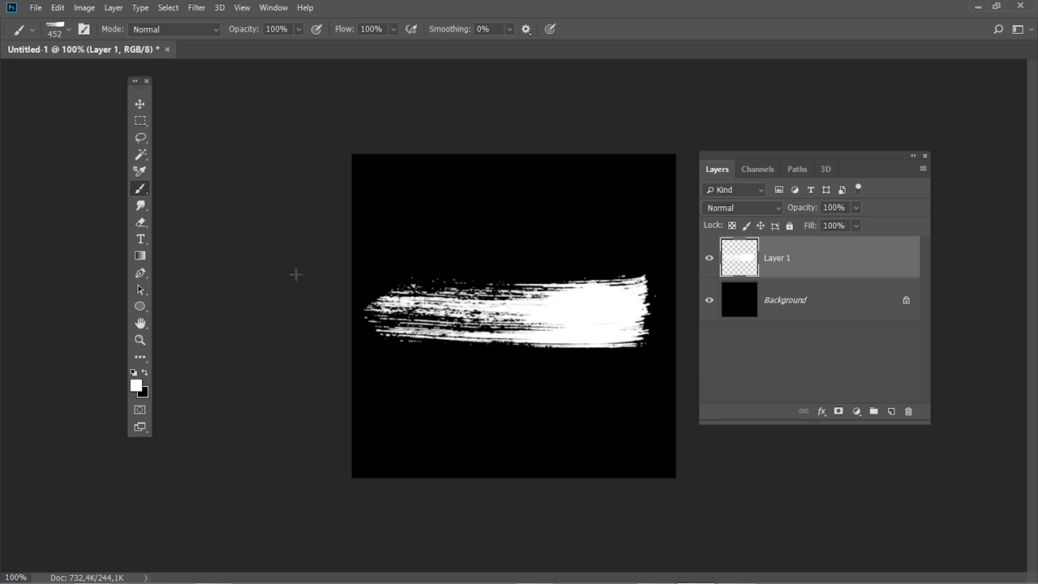
mouse_move(292, 273)
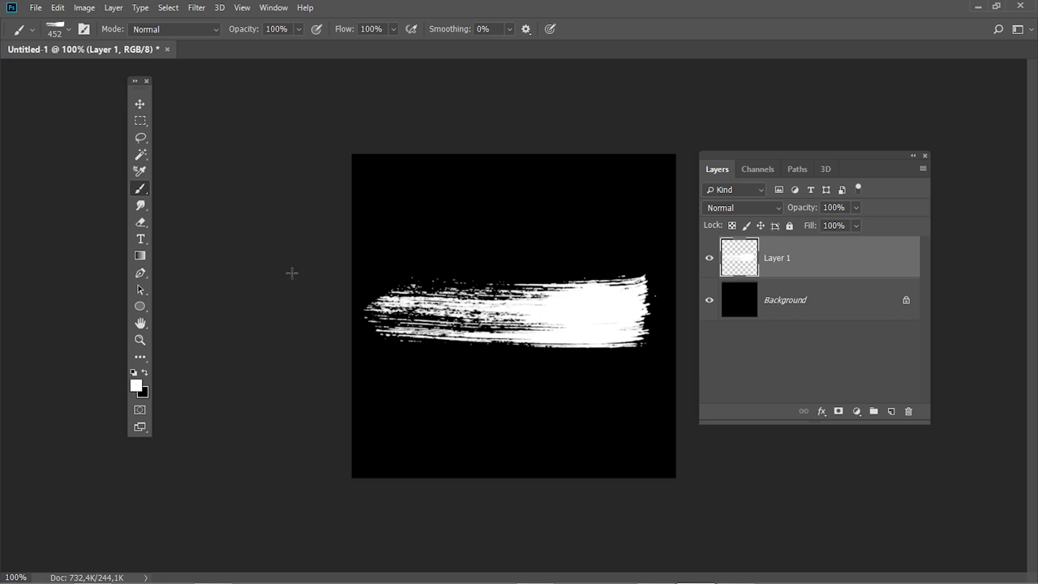
left_click(140, 120)
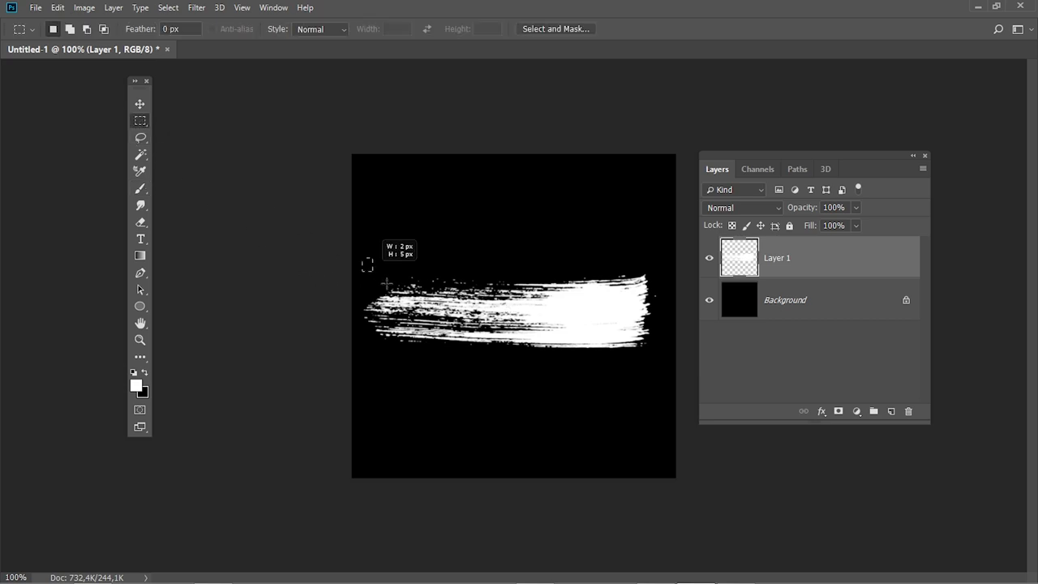
left_click_drag(367, 261, 652, 360)
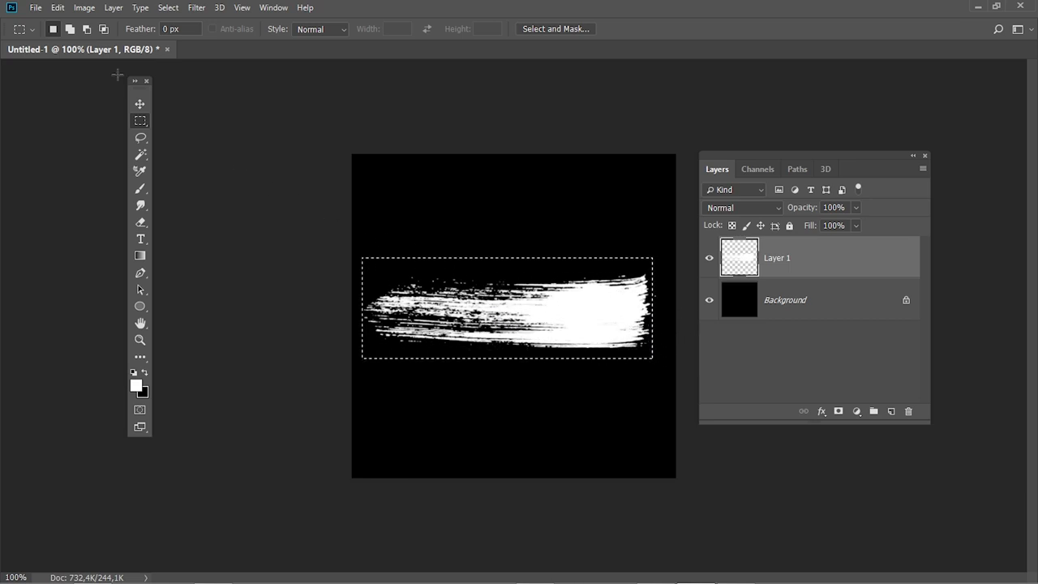
left_click(84, 7)
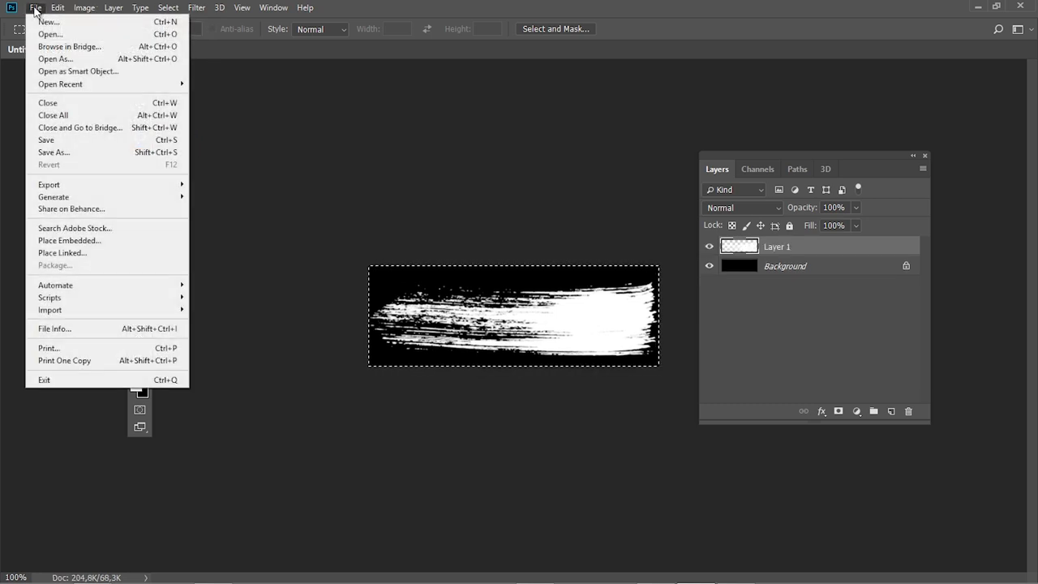
Step: Save the cropped stroke as BRUSH.png with the default PNG options
left_click(53, 151)
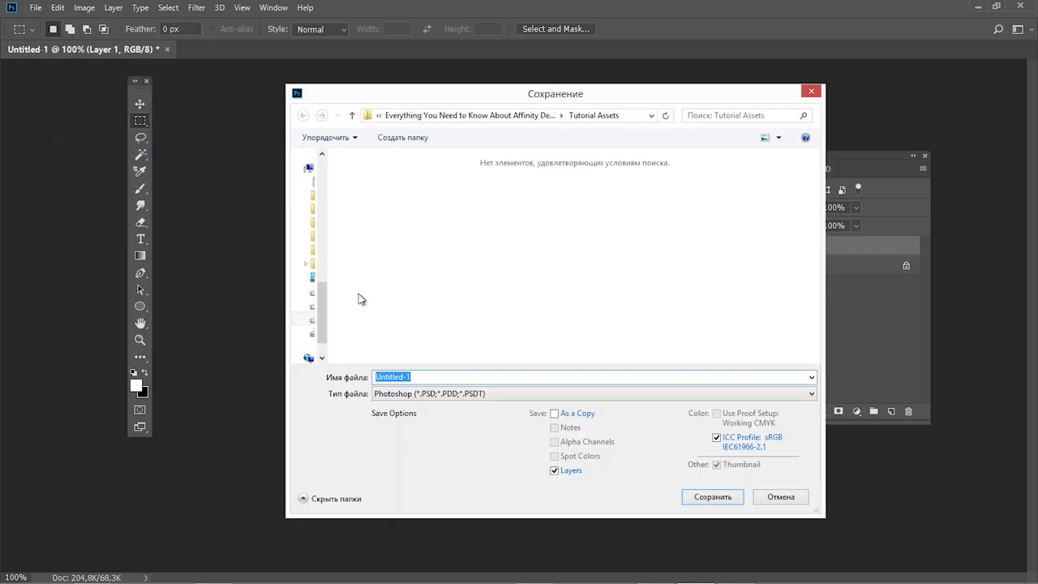
left_click(592, 393)
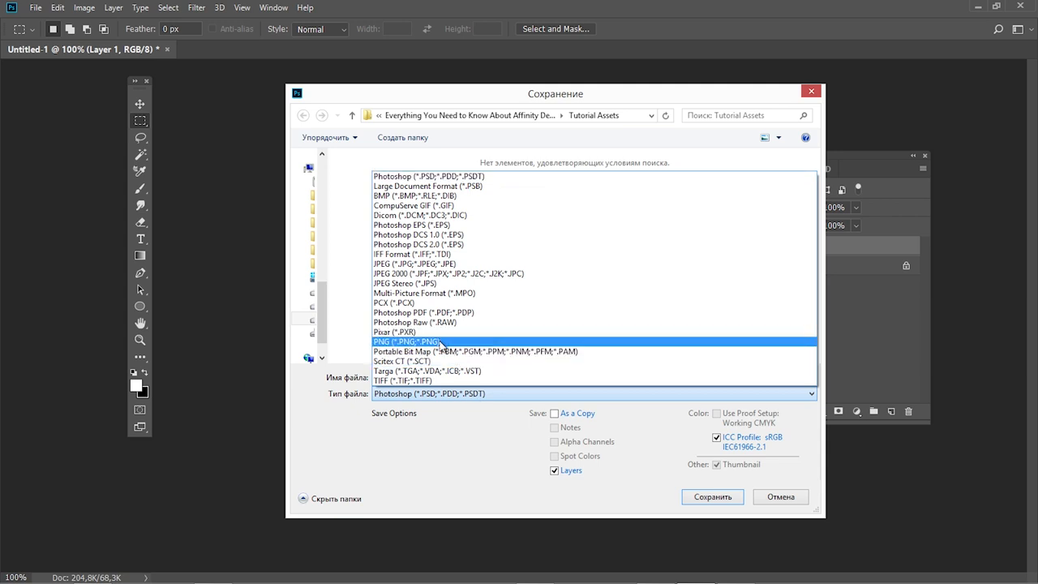
left_click(405, 340)
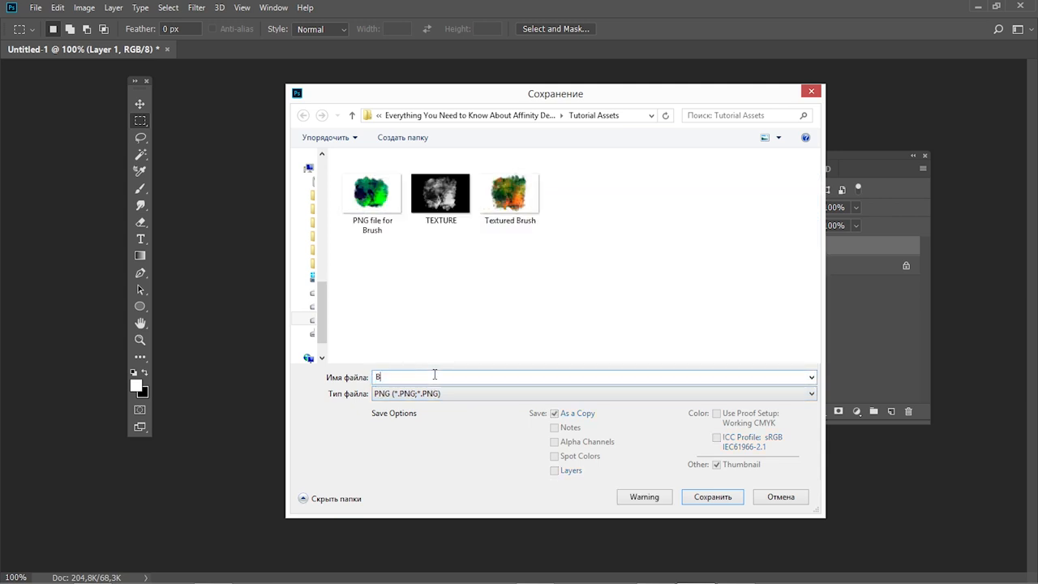
type("RUSH")
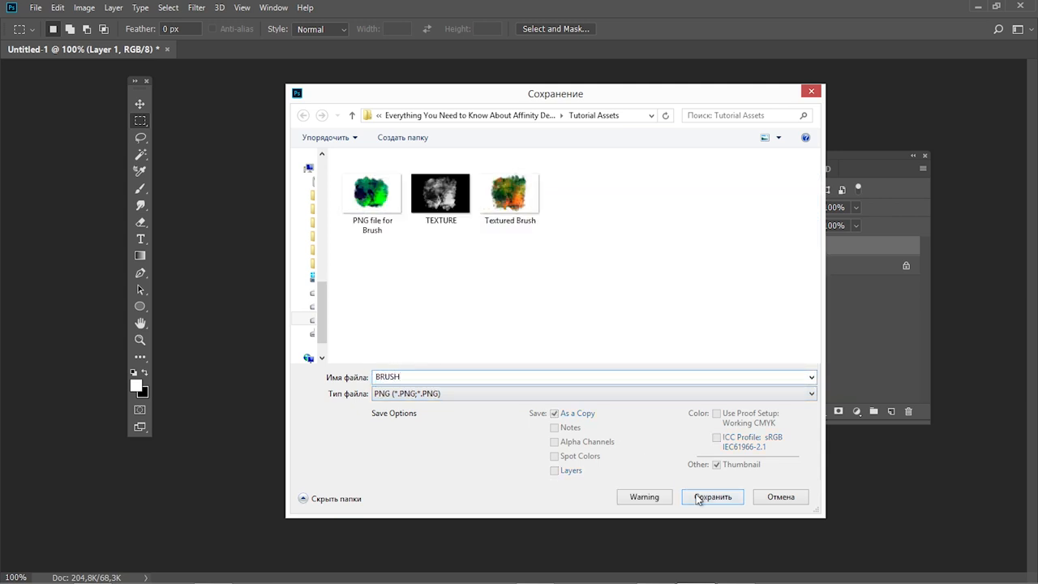
left_click(711, 497)
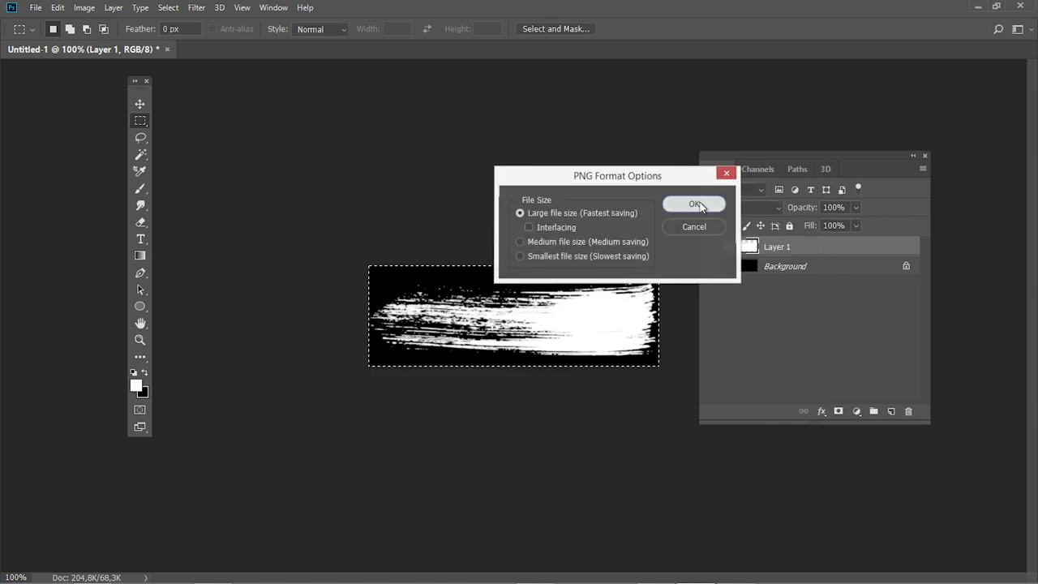
left_click(693, 204)
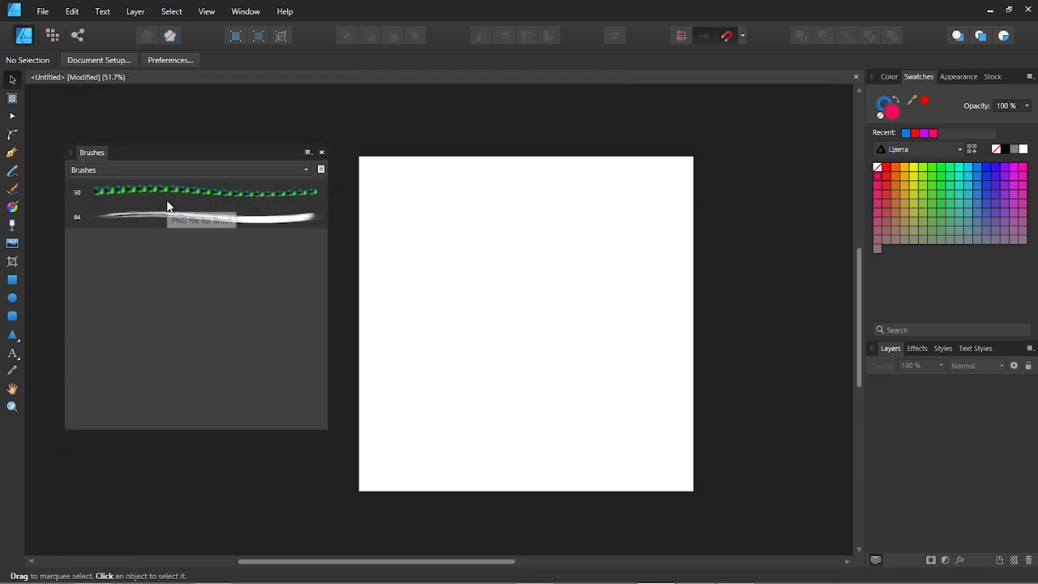
Step: Set the BRUSH image brush's width to 100 px in its brush editor
right_click(195, 217)
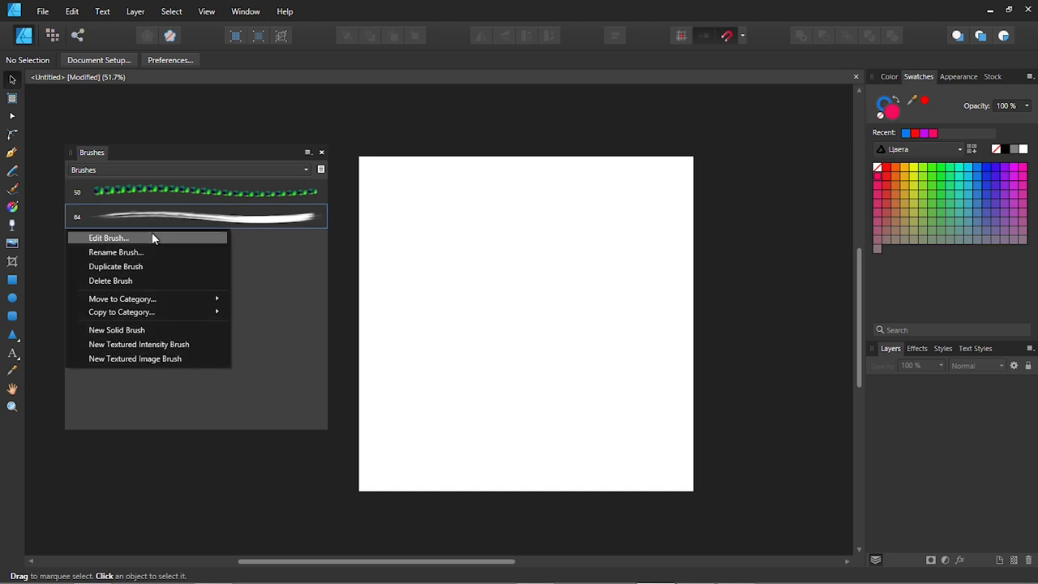
left_click(108, 238)
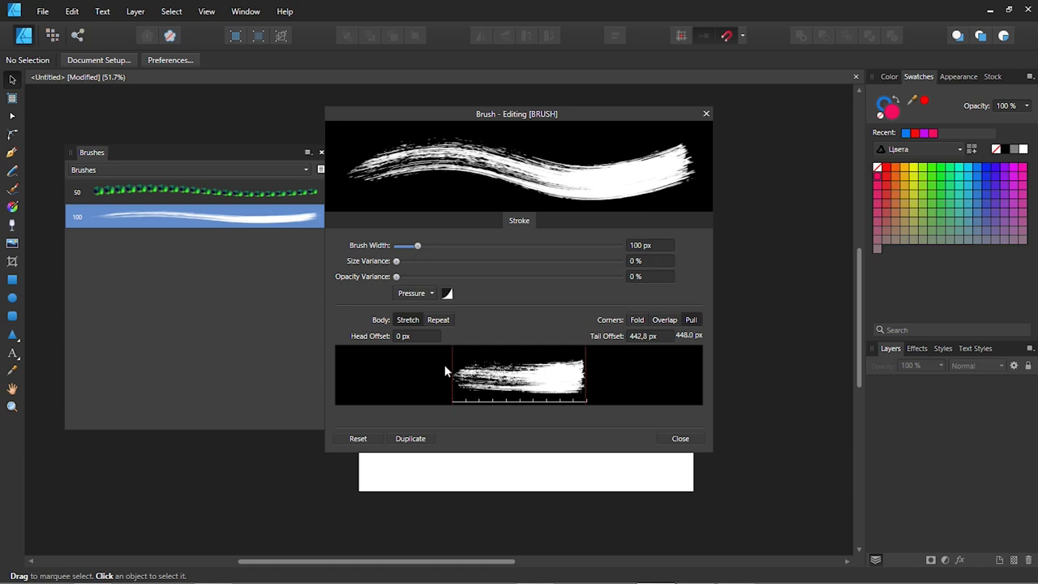
left_click(680, 438)
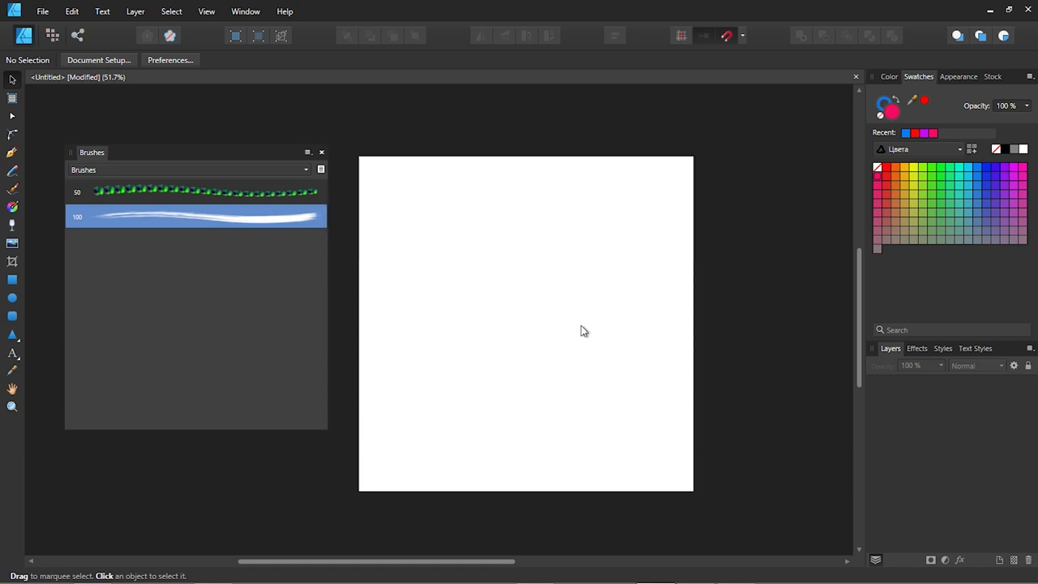
Step: Paint two purple watercolour strokes, then set the brush blend mode to Color Dodge
left_click_drag(487, 178, 442, 444)
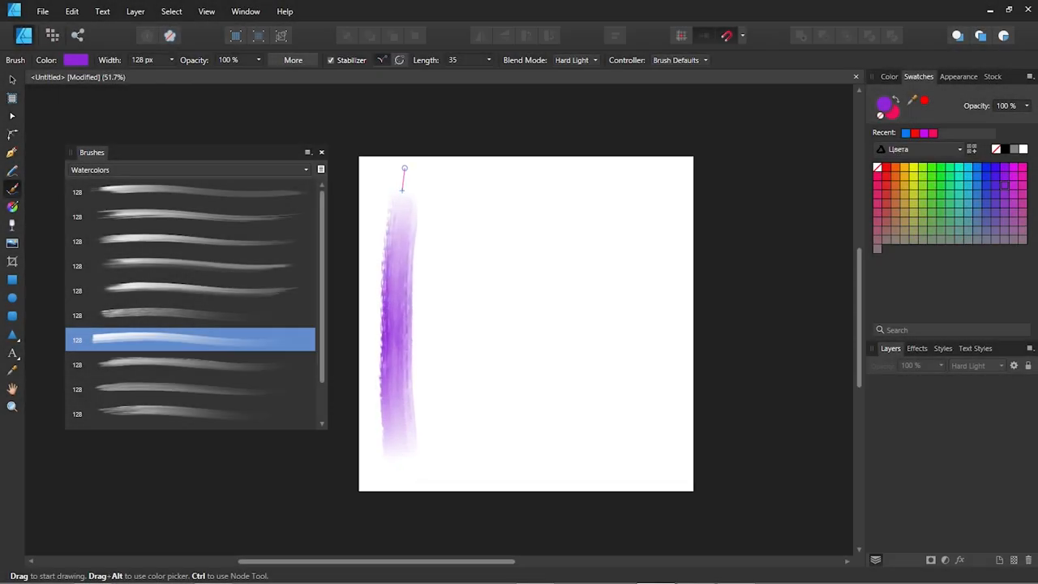
left_click_drag(454, 202, 454, 446)
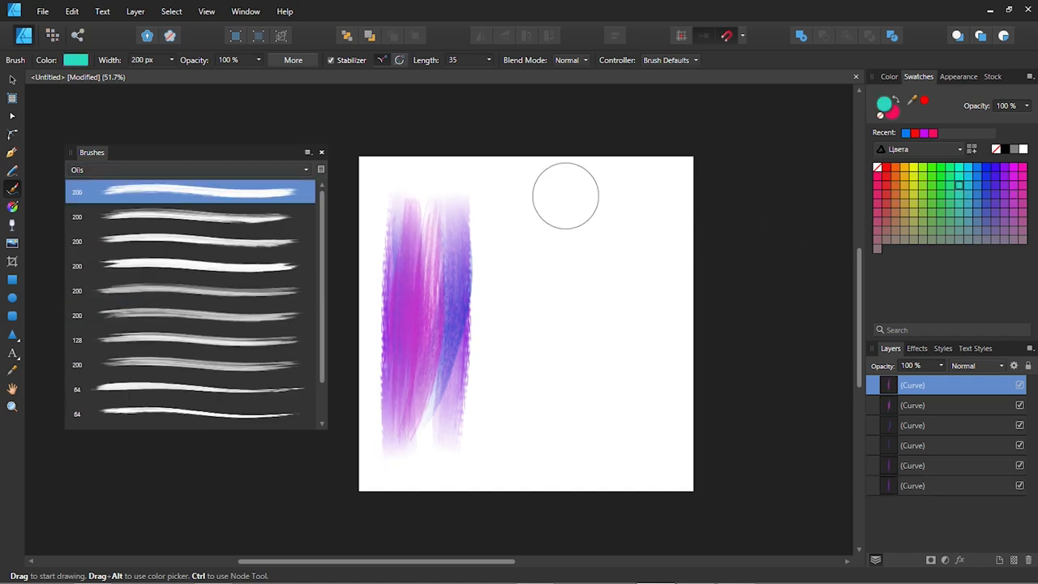
left_click(569, 60)
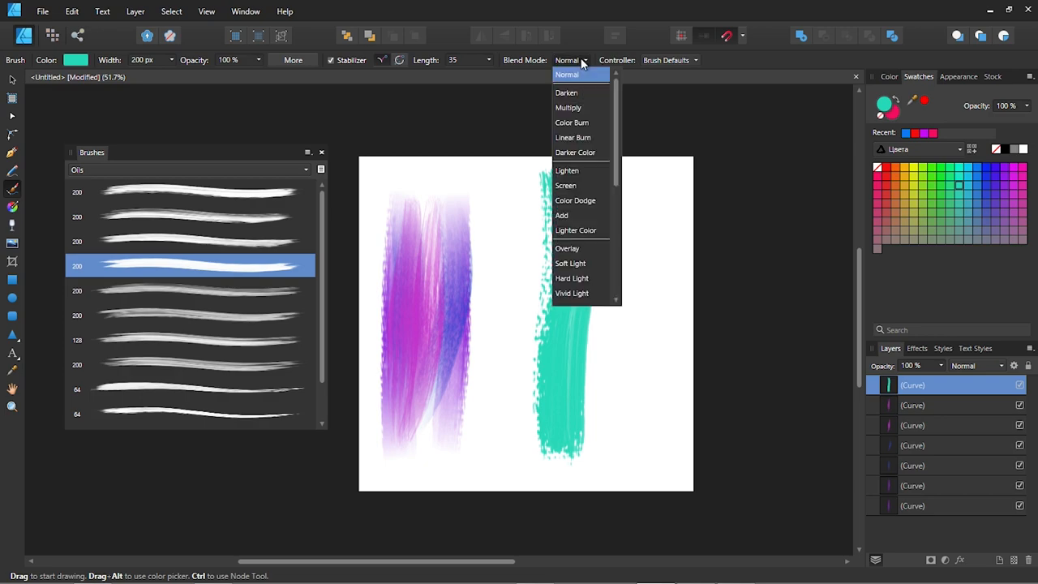
left_click(575, 201)
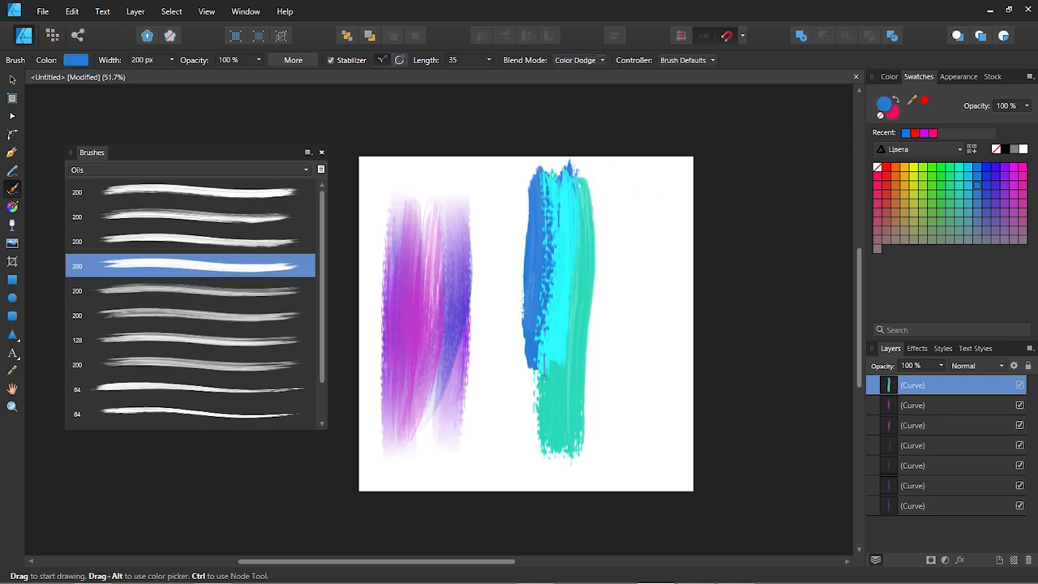